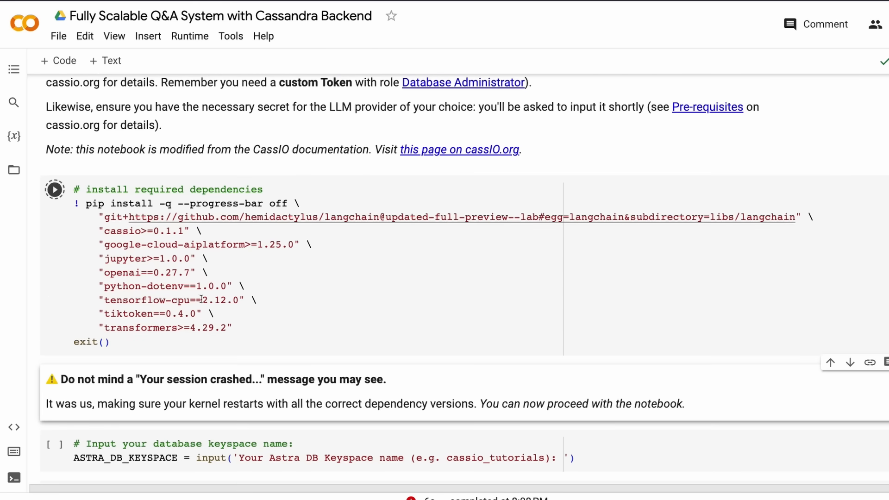
# Run the dependency install cell and let pip finish with version-conflict warnings before the session restarts
pyautogui.click(55, 189)
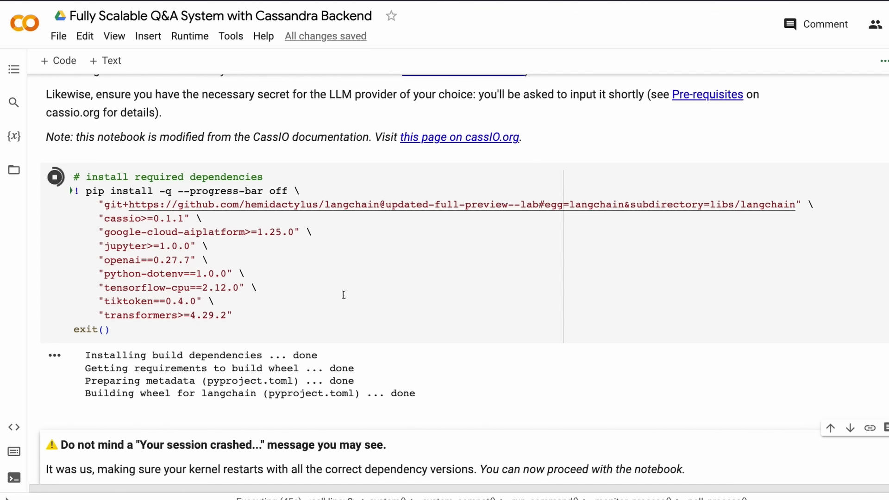
pyautogui.moveTo(363, 309)
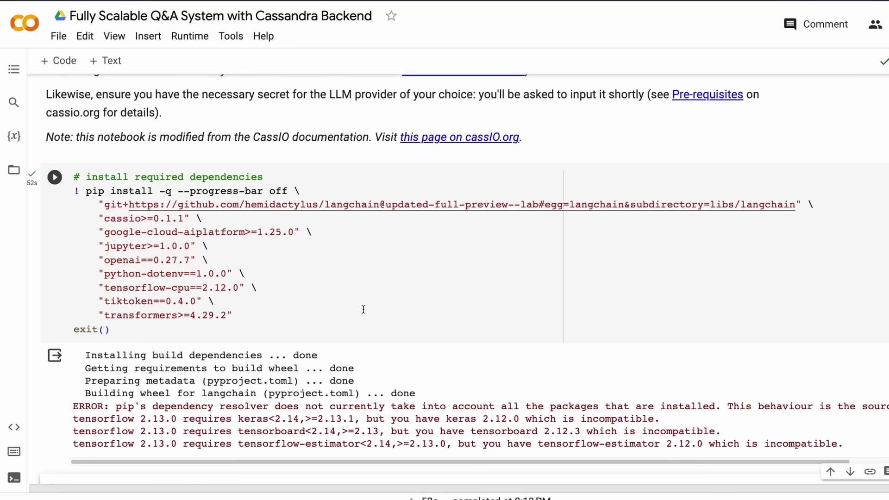
pyautogui.scroll(-3)
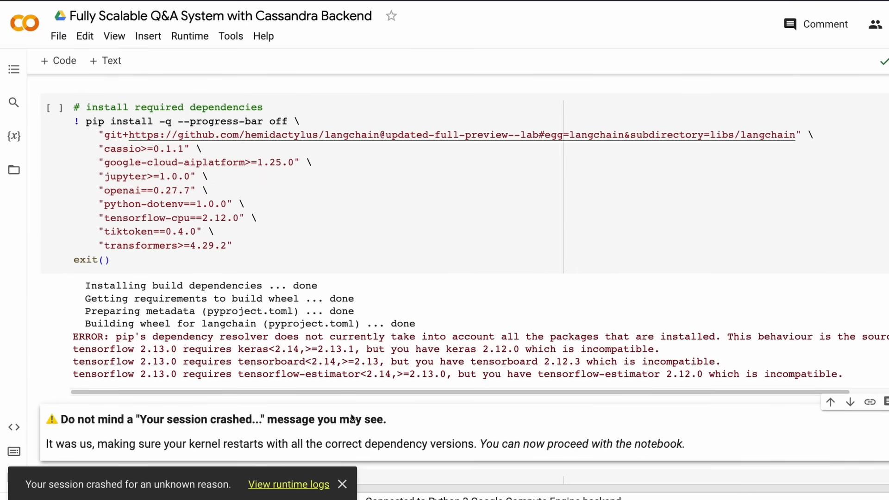
pyautogui.scroll(-3)
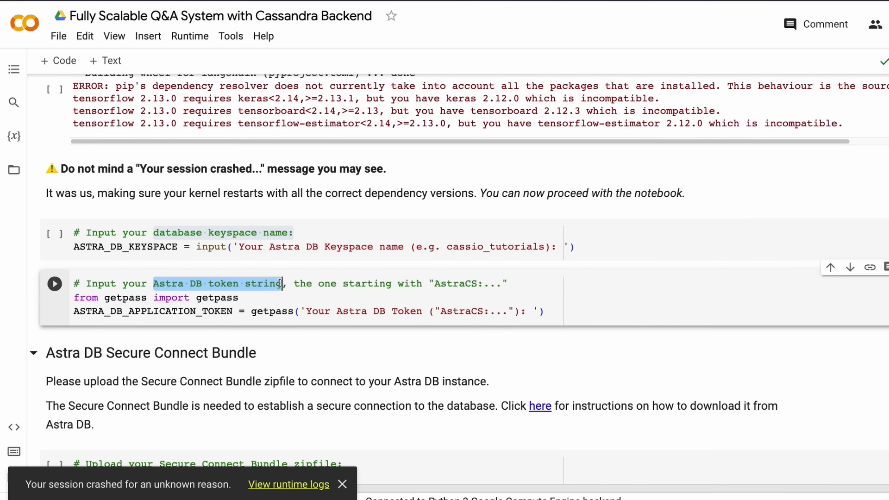
# Switch to the Astra dashboard and show the empty Databases overview
pyautogui.click(311, 359)
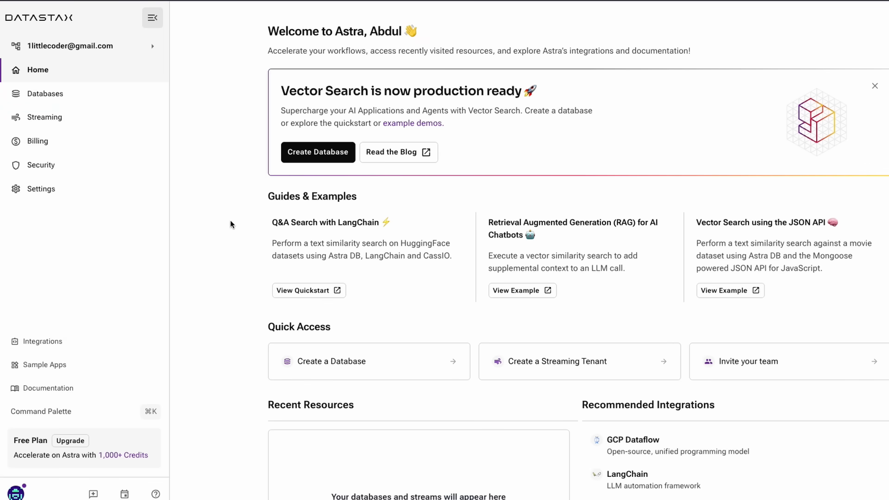
pyautogui.click(47, 93)
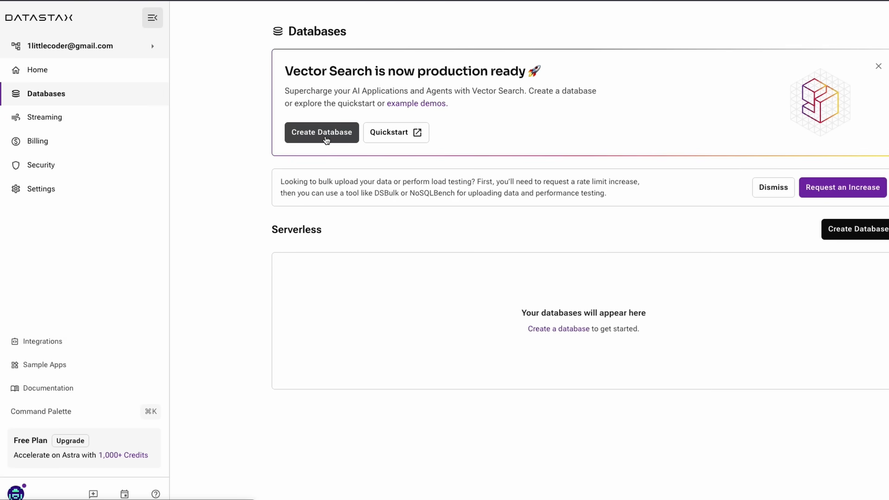
# Start a new database named db_paulgraham with keyspace pg_vsearch
pyautogui.click(321, 133)
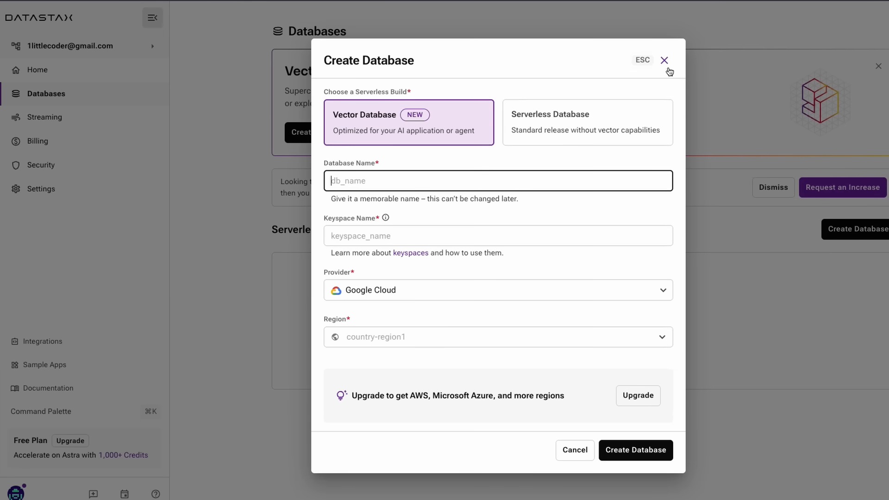
pyautogui.write('db_paulgra')
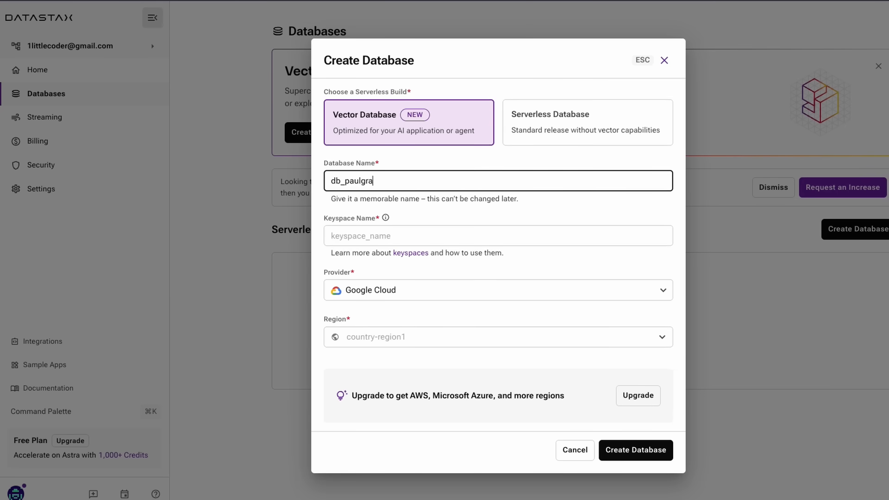
pyautogui.write('ham')
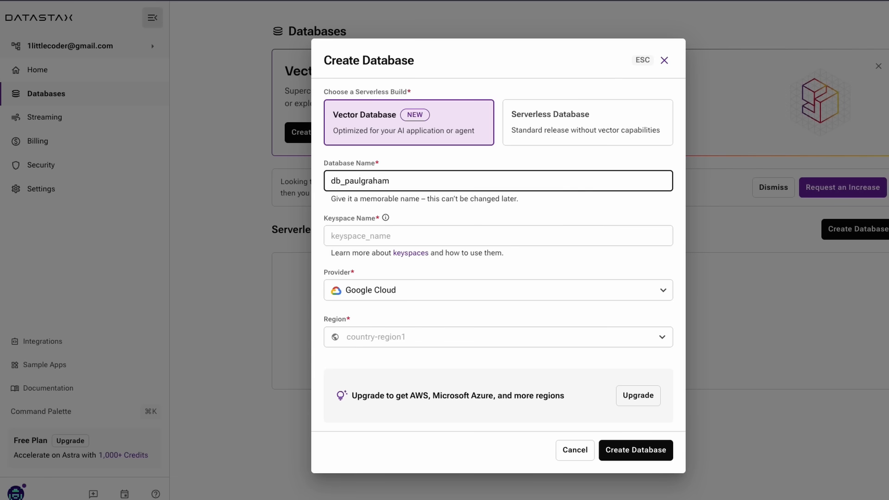
pyautogui.click(499, 235)
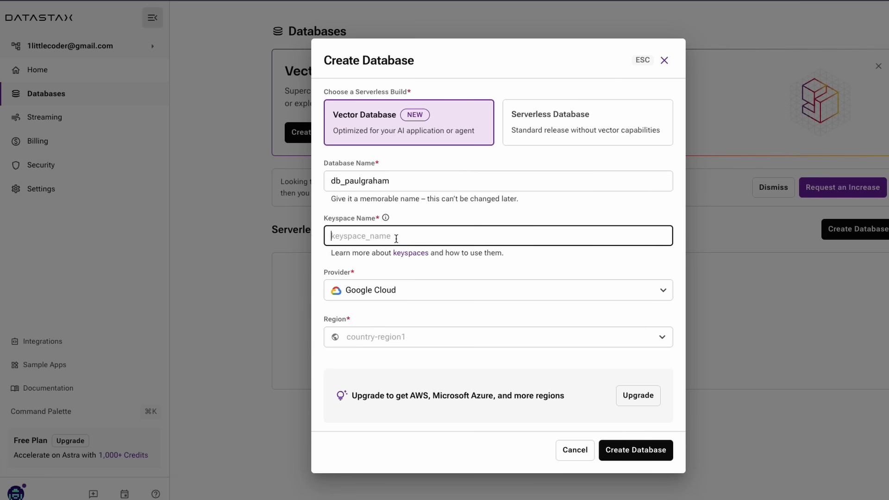
pyautogui.write('pg_vector')
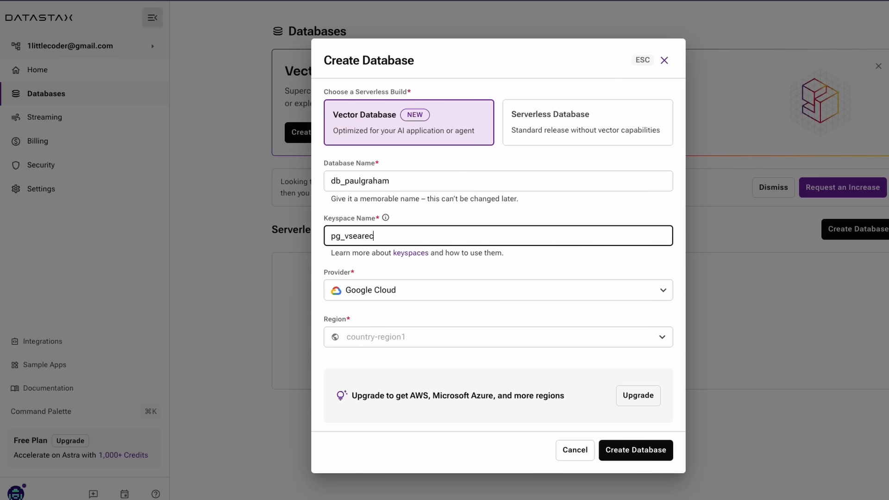
pyautogui.press('Backspace')
pyautogui.write('h')
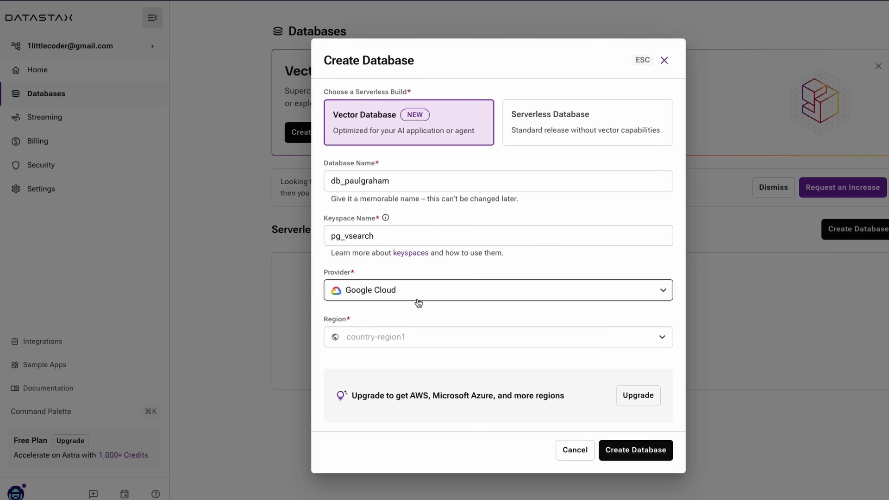
# Keep Google Cloud as provider, choose region us-east1, and create the database
pyautogui.click(499, 290)
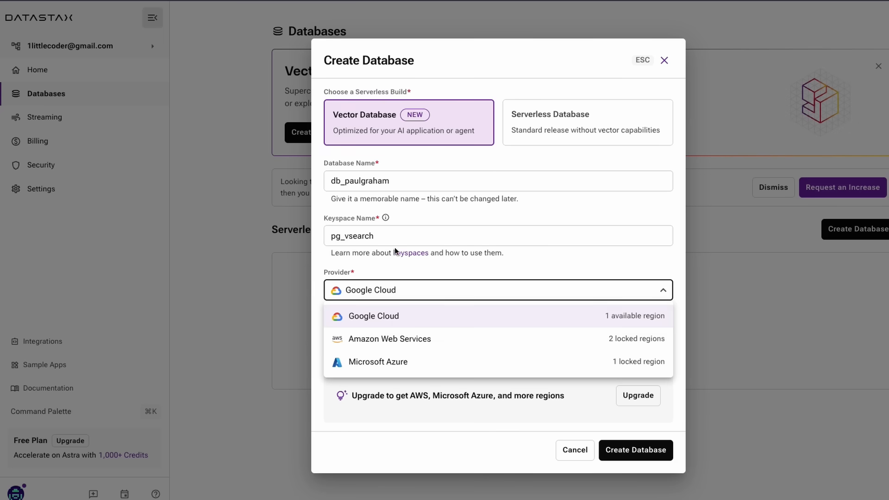
pyautogui.click(372, 316)
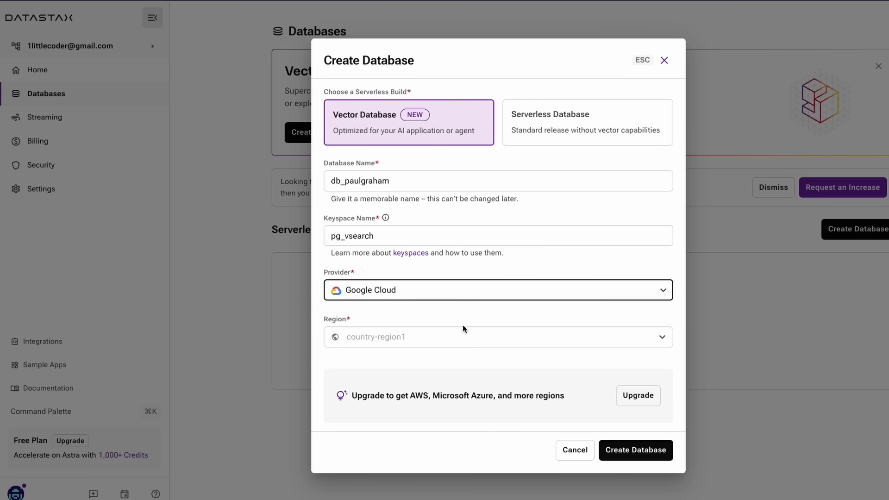
pyautogui.click(497, 336)
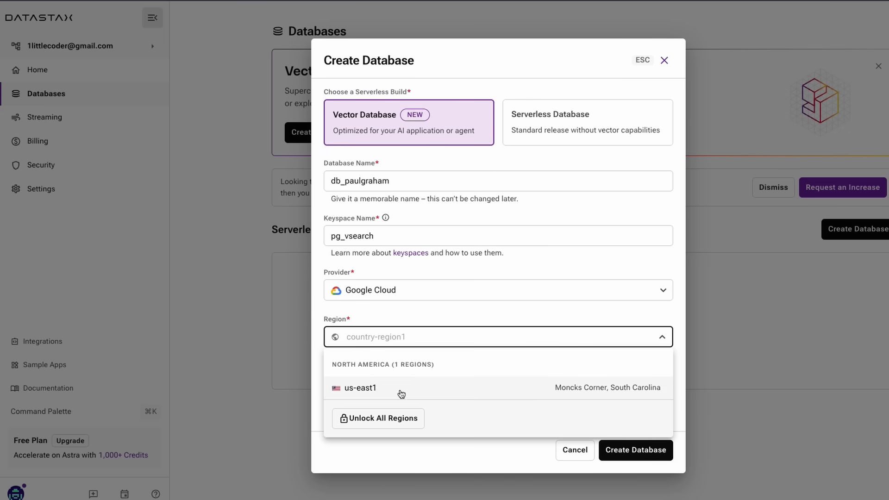
pyautogui.click(361, 388)
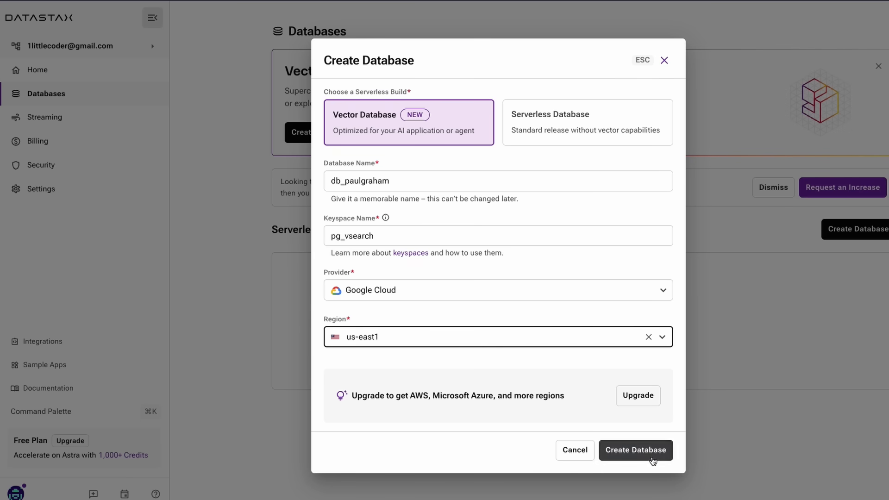
pyautogui.click(635, 450)
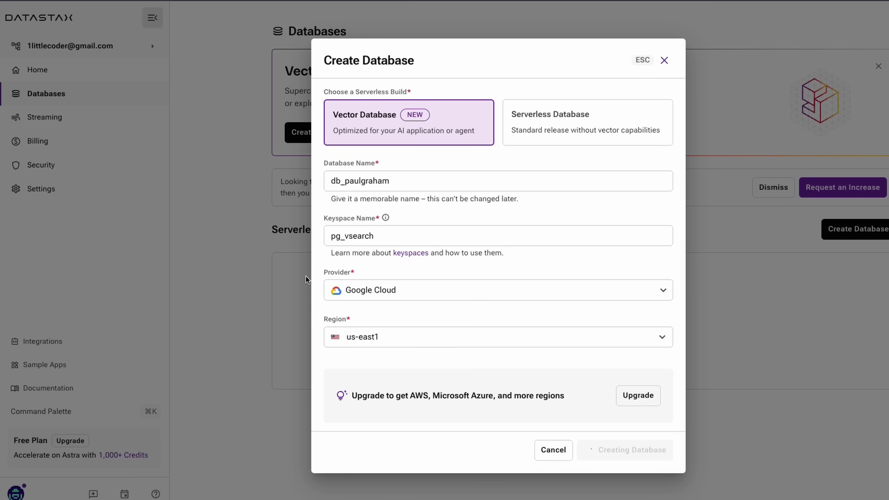
pyautogui.click(625, 450)
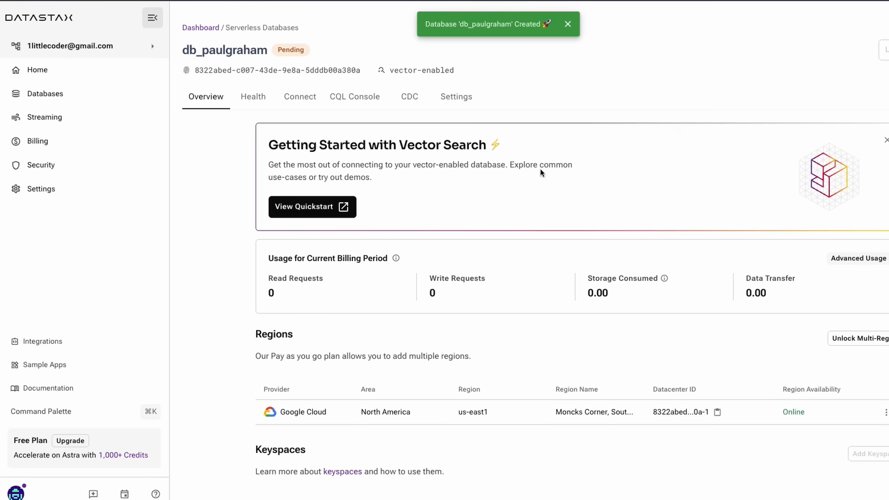
# Open db_paulgraham's Health and Connect views and generate an administrator application token for the notebook
pyautogui.doubleClick(295, 279)
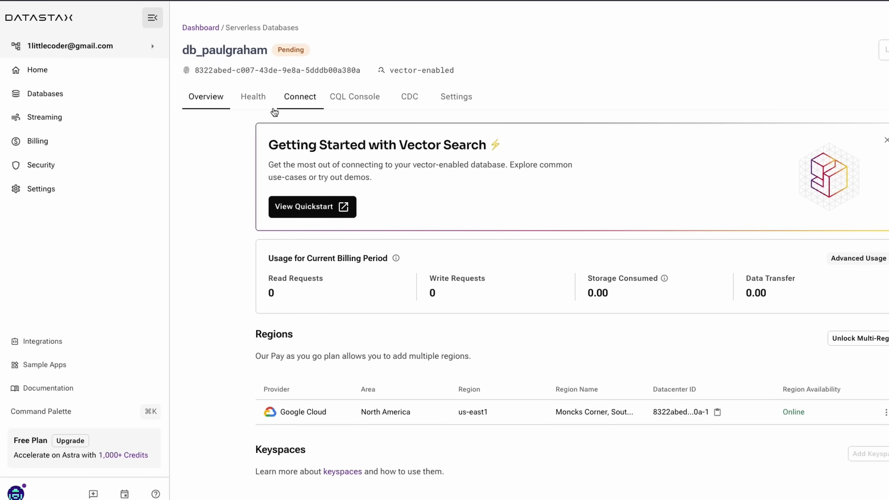
pyautogui.click(253, 96)
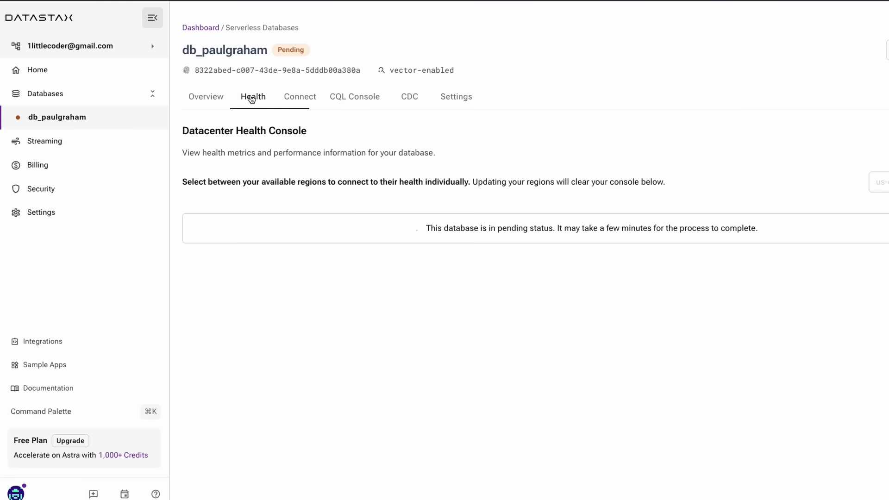
pyautogui.click(299, 96)
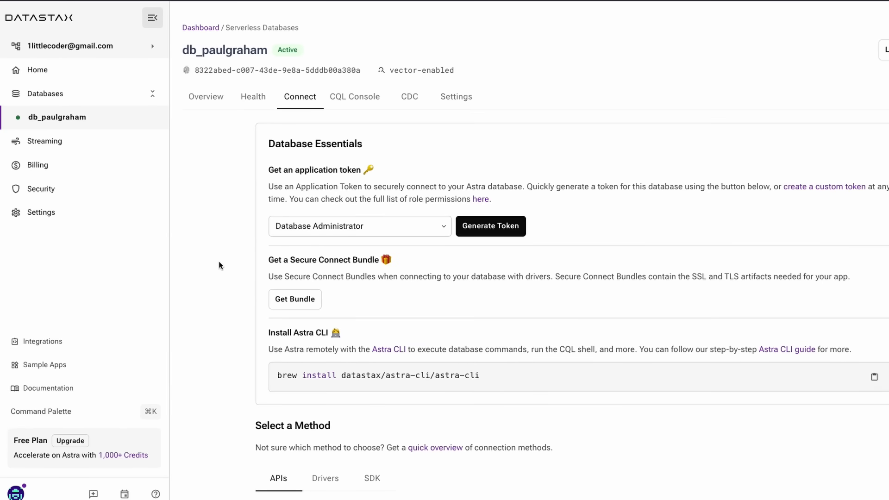
pyautogui.moveTo(673, 186)
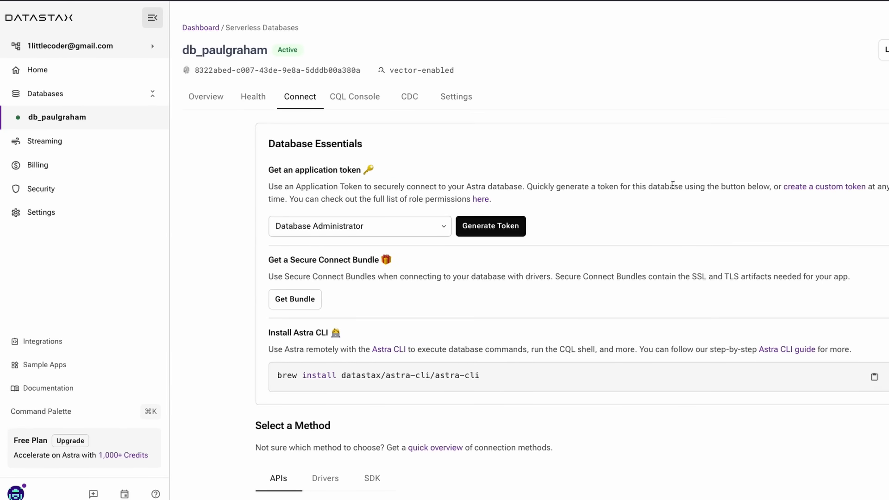
pyautogui.click(359, 226)
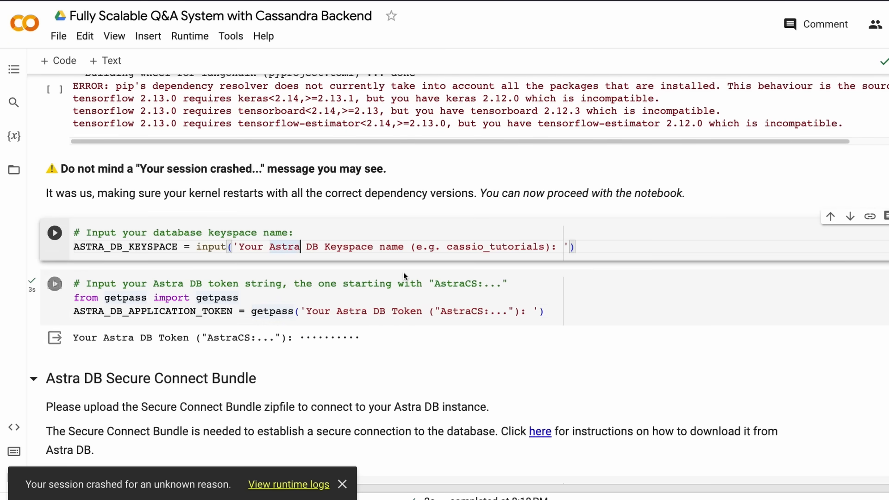
# Enter pg_vsearch at the keyspace prompt, reach the Secure Connect Bundle cell, and return to Astra's connect page
pyautogui.click(55, 233)
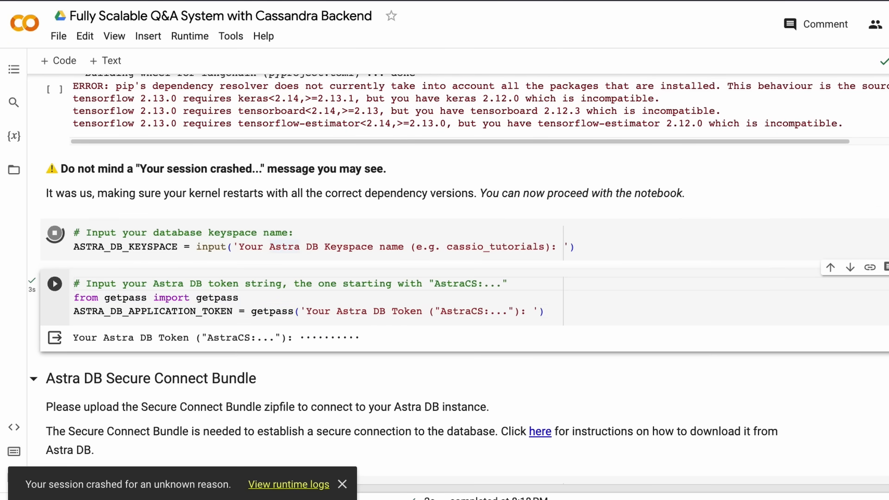
pyautogui.write('pg_vsearch')
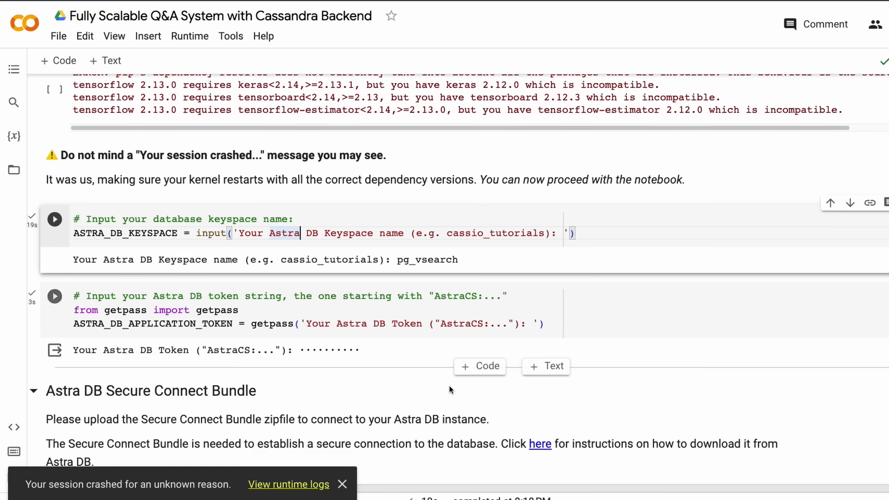
pyautogui.scroll(-3)
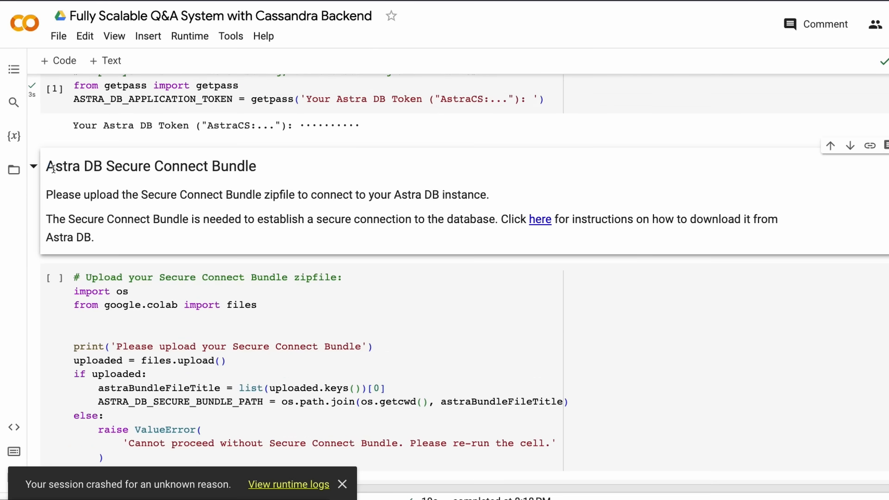
pyautogui.scroll(-3)
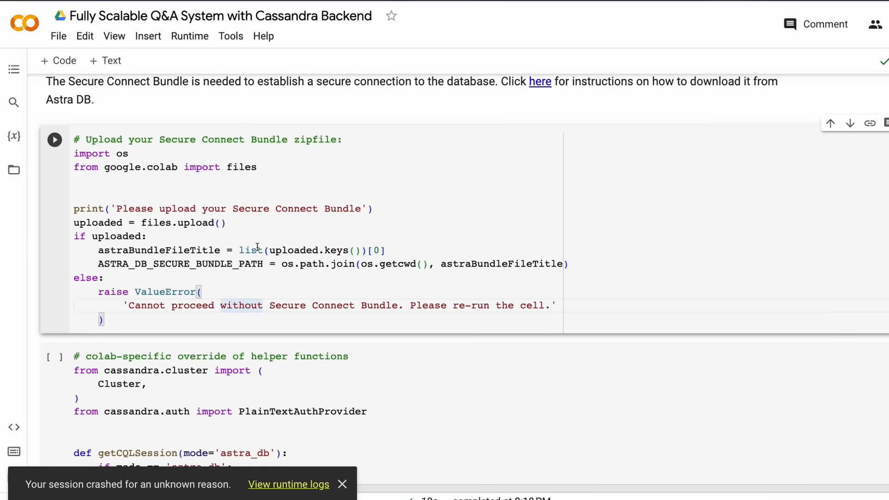
pyautogui.click(55, 140)
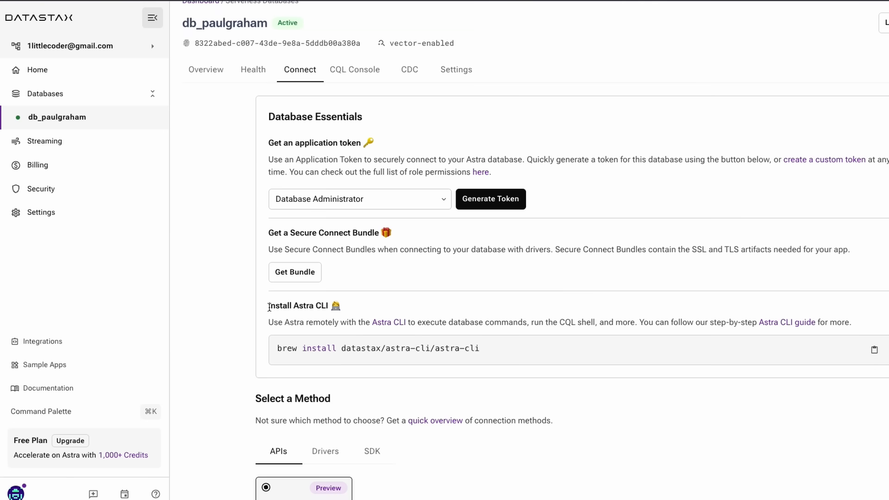
# Download the us-east1 secure connect bundle zip and save it to the Downloads folder
pyautogui.click(295, 271)
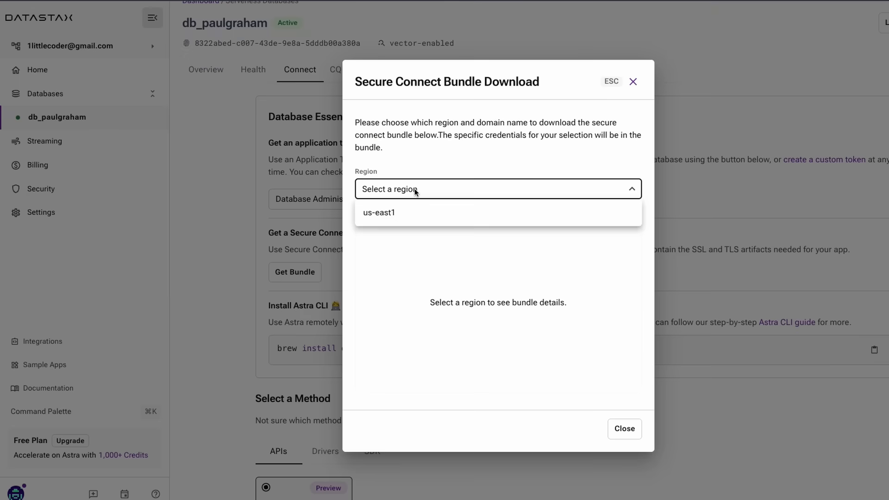
pyautogui.click(379, 214)
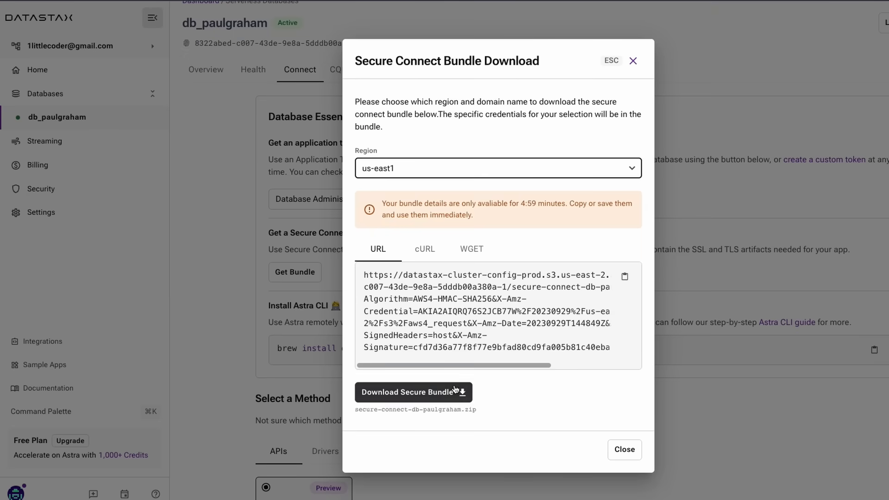
pyautogui.click(413, 392)
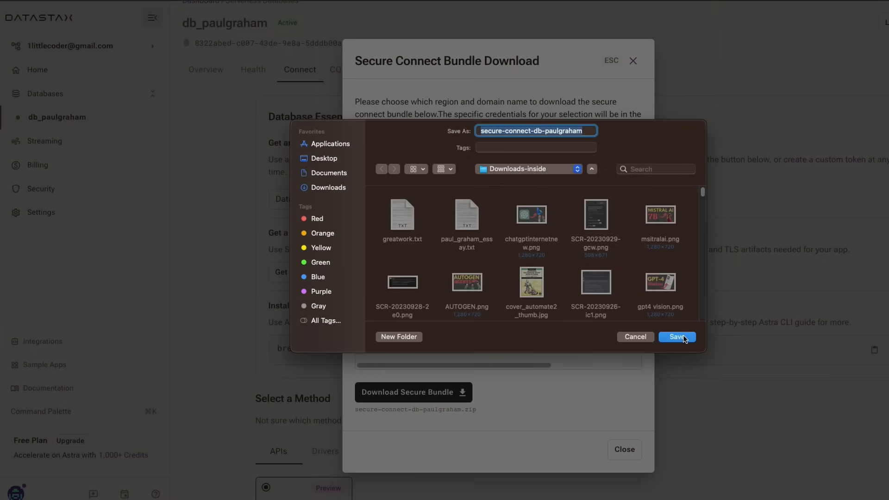
pyautogui.click(676, 337)
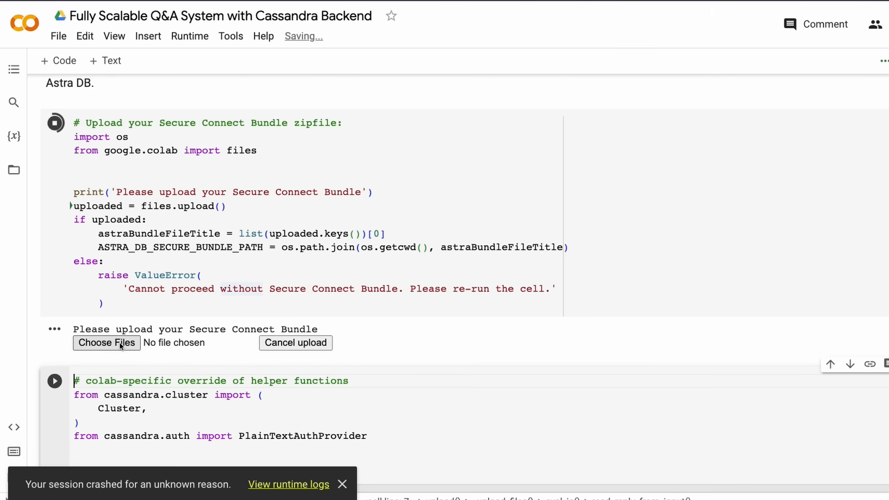
# Upload secure-connect-db-paulgraham.zip from Downloads into the notebook's bundle upload cell
pyautogui.click(107, 343)
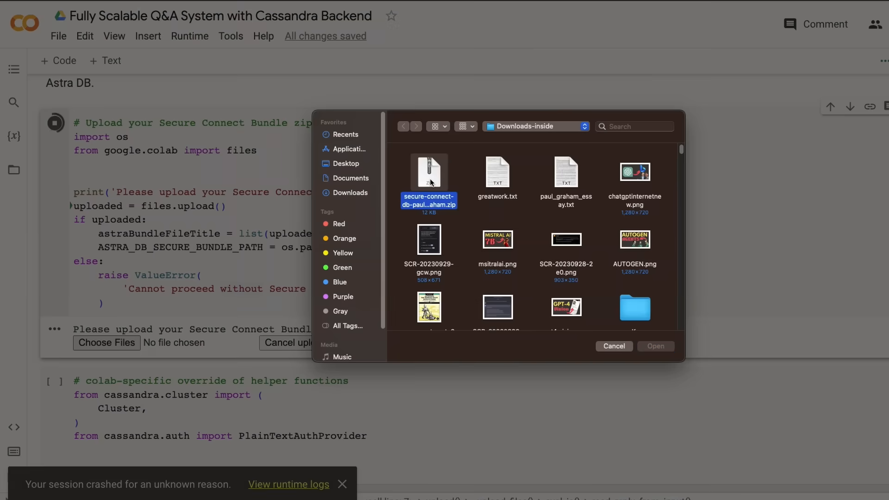
pyautogui.click(655, 346)
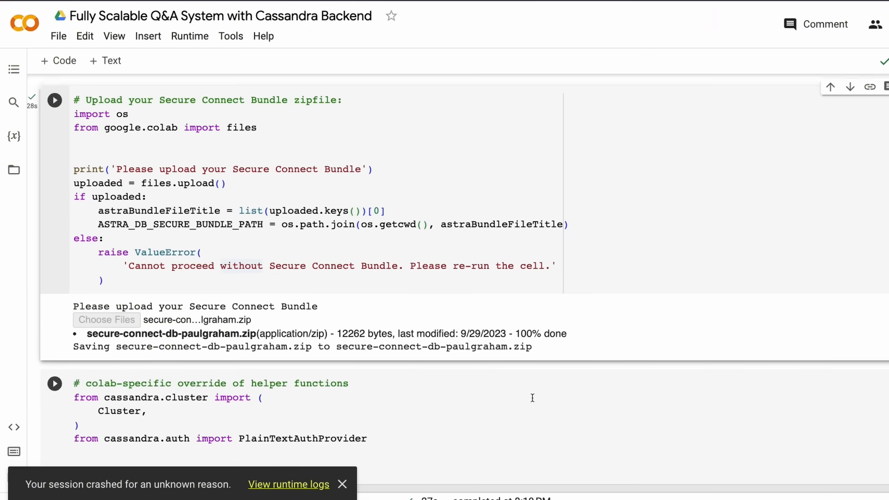
pyautogui.scroll(-3)
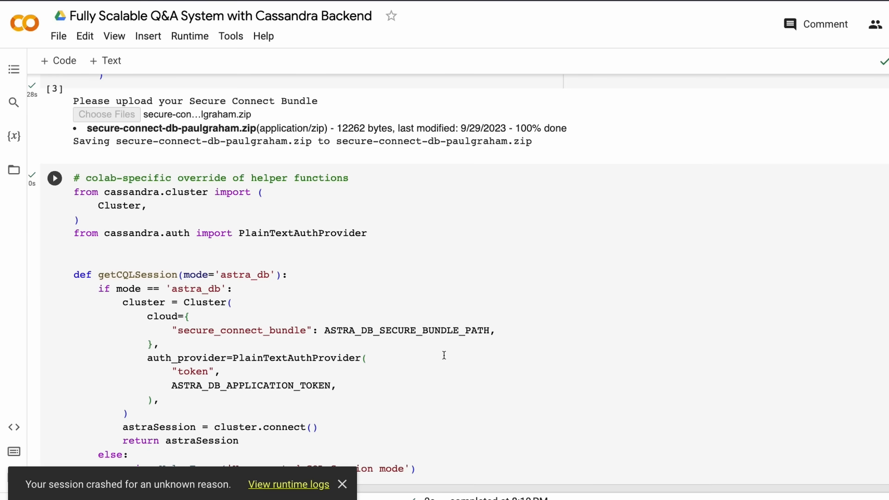
# Run the getpass cell and supply the OpenAI API key as the masked LLM secret
pyautogui.scroll(-3)
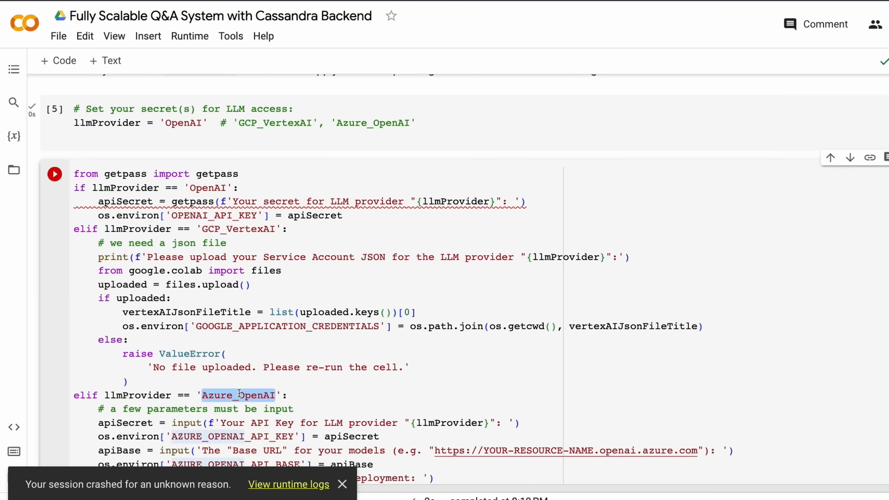
pyautogui.click(54, 174)
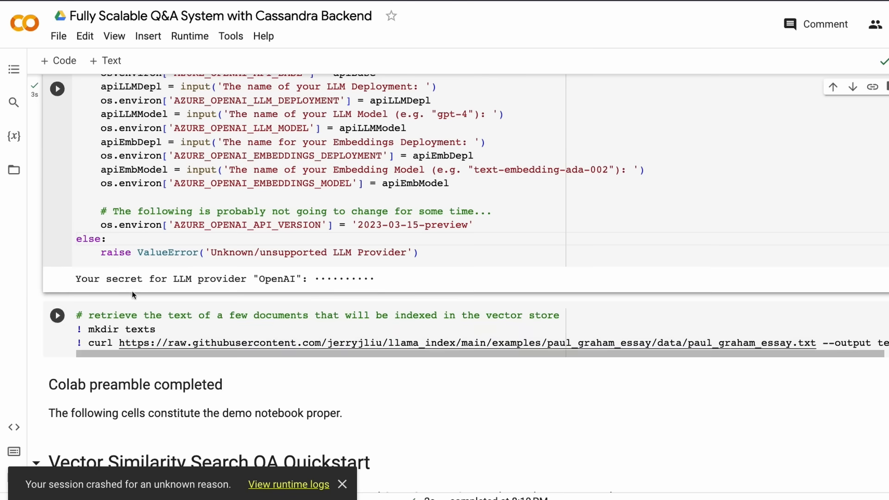
pyautogui.scroll(-3)
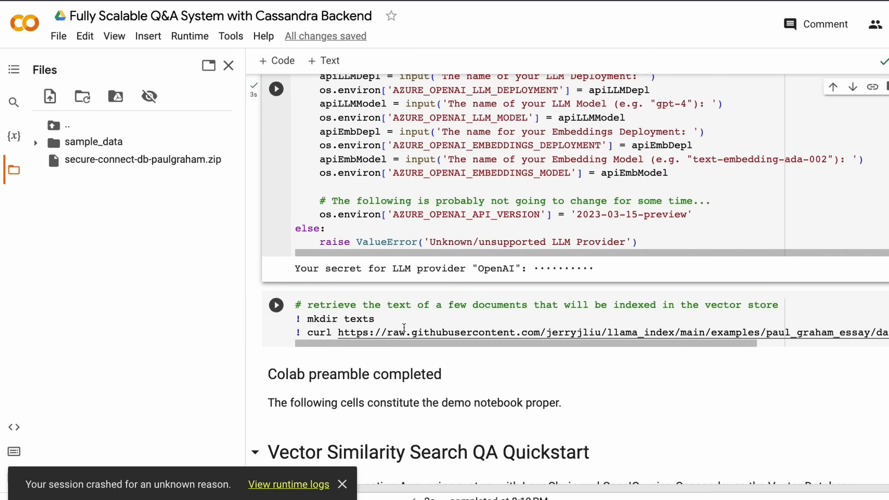
# Fetch the Paul Graham essay text with the curl cell and run the LangChain imports cell
pyautogui.click(276, 305)
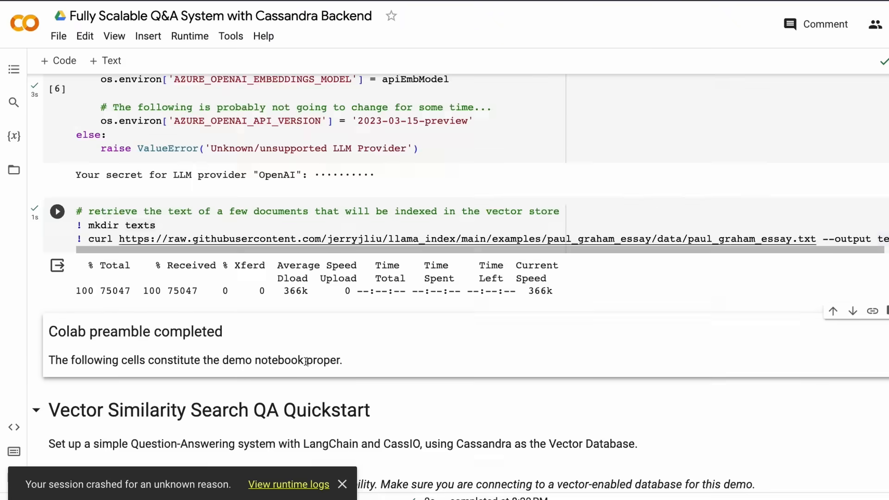
pyautogui.scroll(-3)
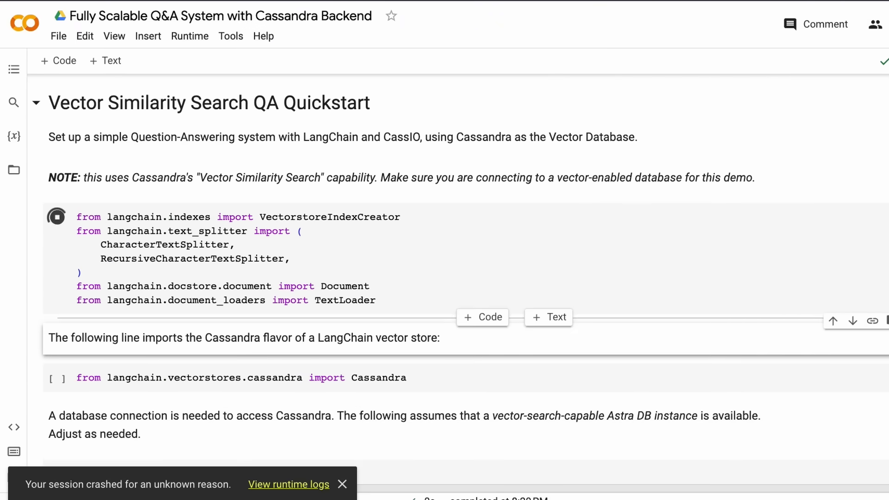
pyautogui.scroll(-3)
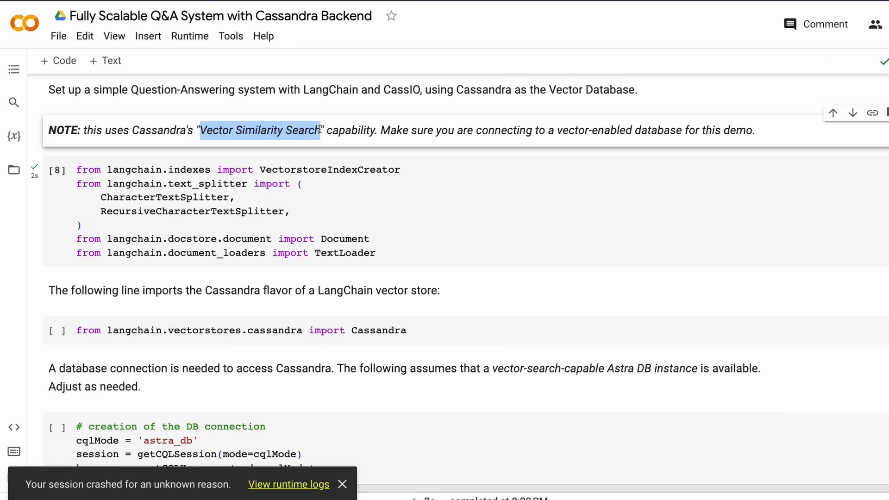
# Run the Cassandra import, database session/keyspace connection, and OpenAI LLM-plus-embeddings cells in order
pyautogui.scroll(-3)
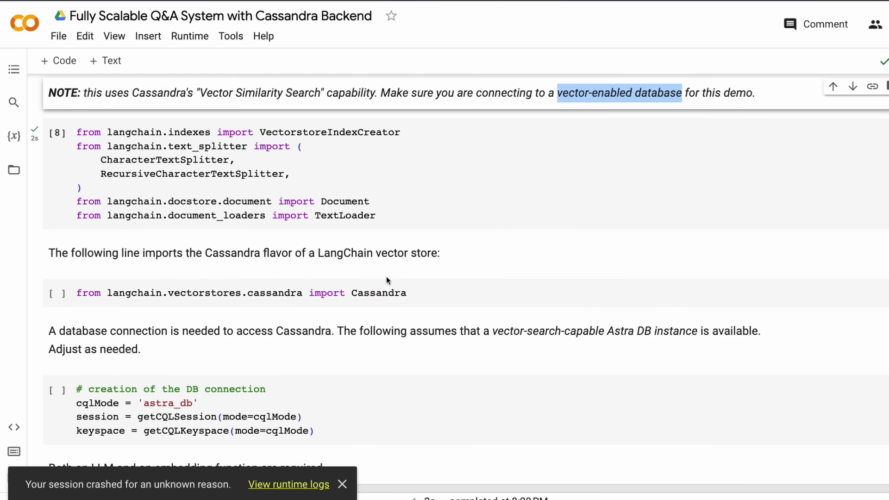
pyautogui.click(57, 287)
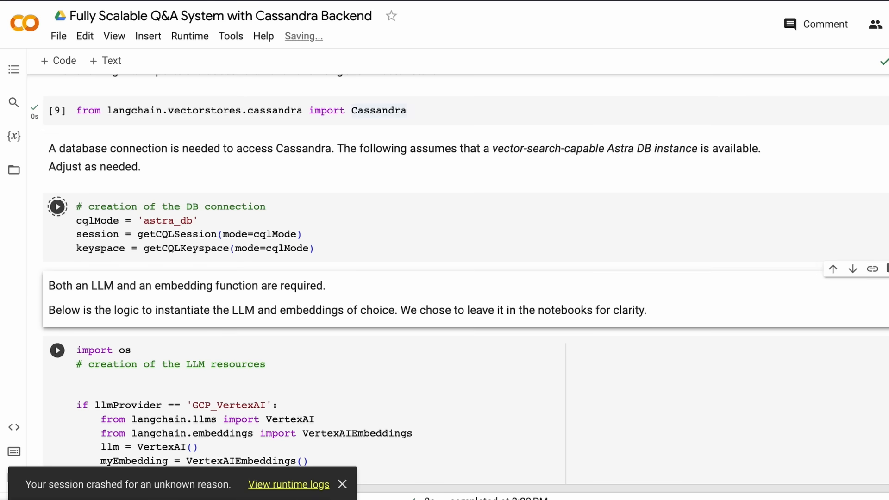
pyautogui.click(56, 206)
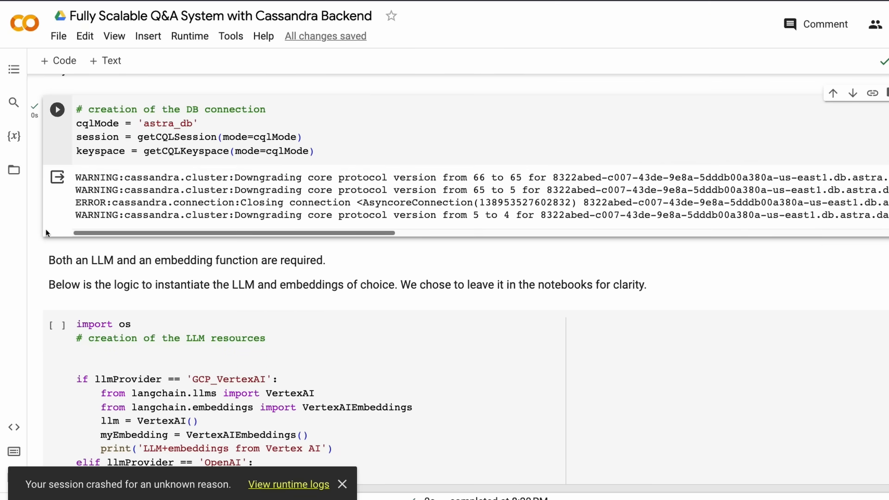
pyautogui.scroll(-3)
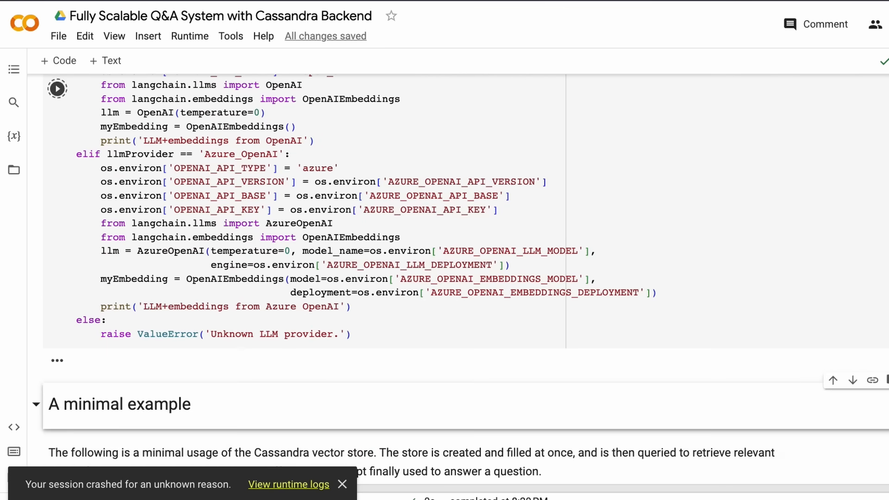
pyautogui.click(56, 89)
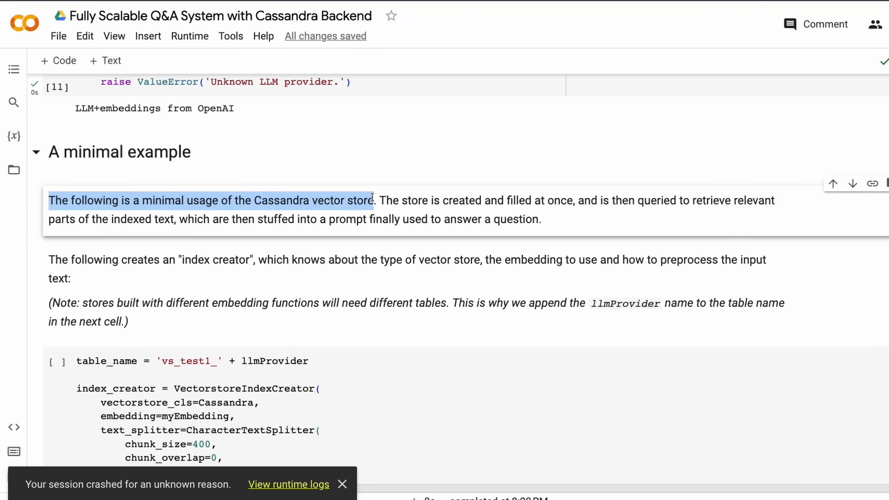
# Read the minimal example description of creating, filling and querying the Cassandra vector store
pyautogui.moveTo(372, 200); pyautogui.dragTo(542, 220)
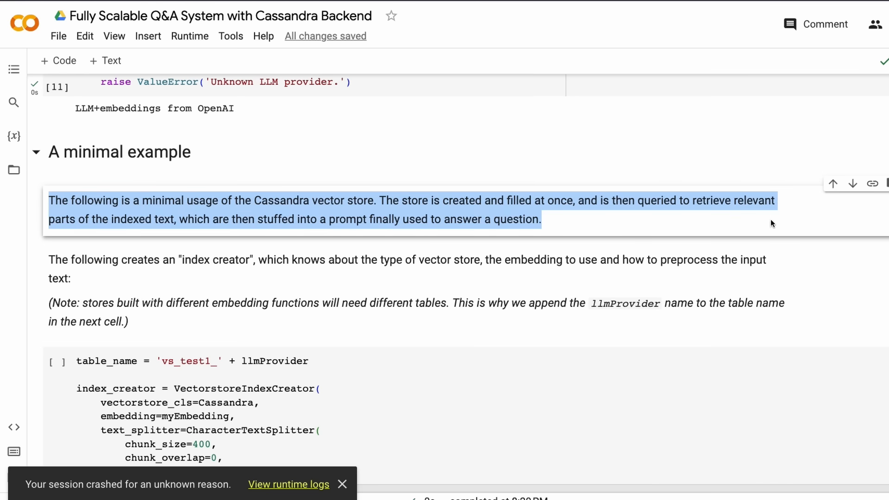
pyautogui.moveTo(62, 262)
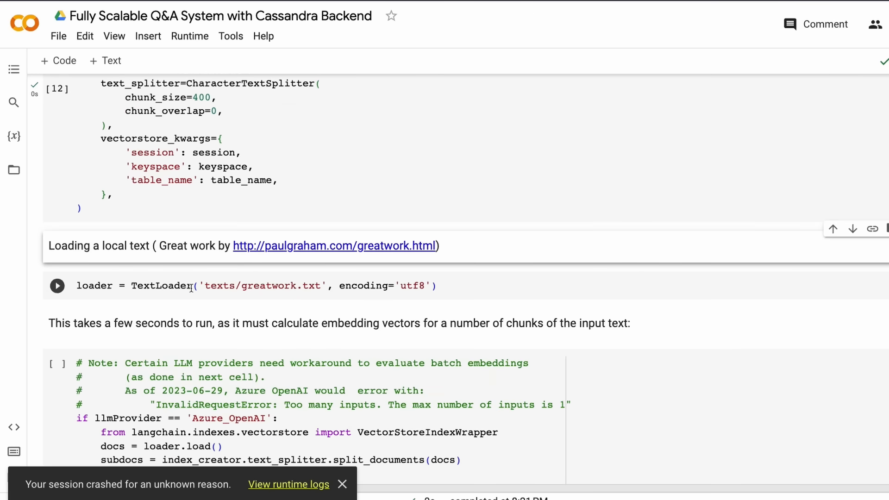
# Upload greatwork.txt into the texts folder and run its TextLoader cell
pyautogui.click(14, 170)
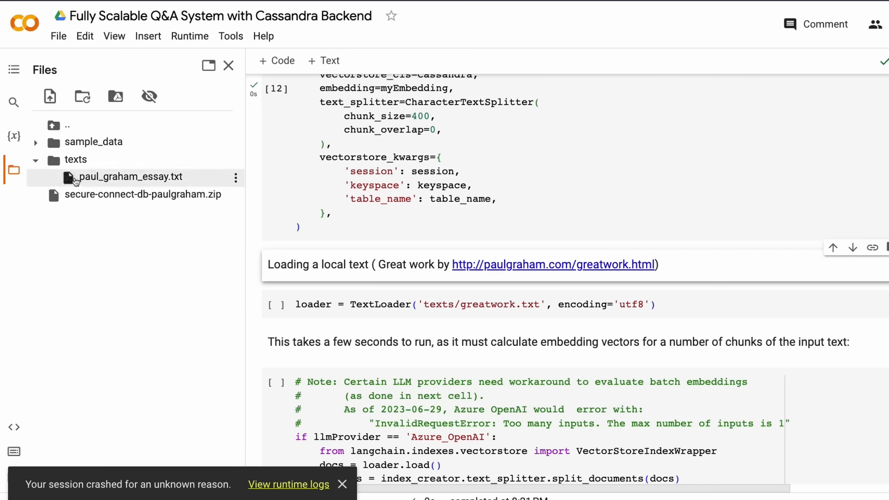
pyautogui.click(49, 96)
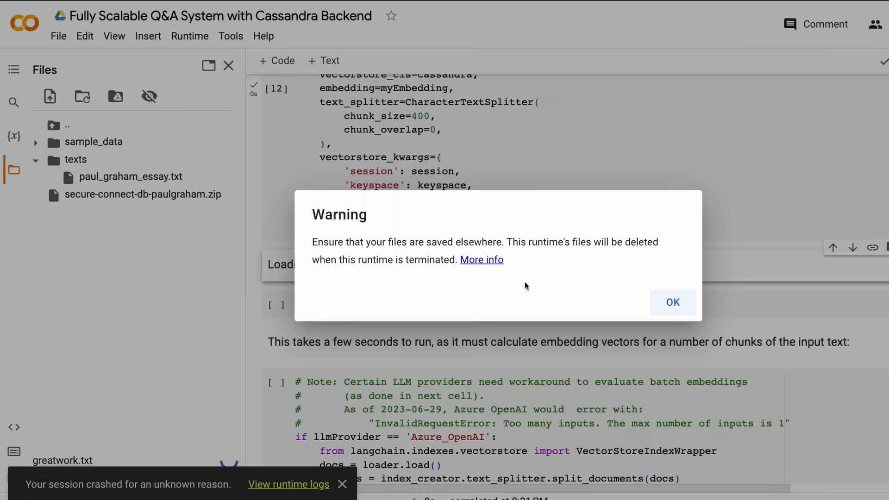
pyautogui.click(673, 302)
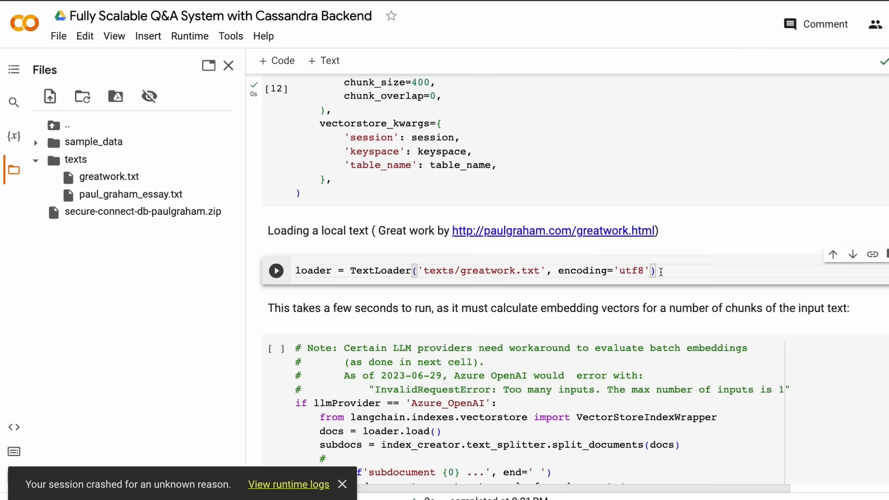
pyautogui.click(276, 271)
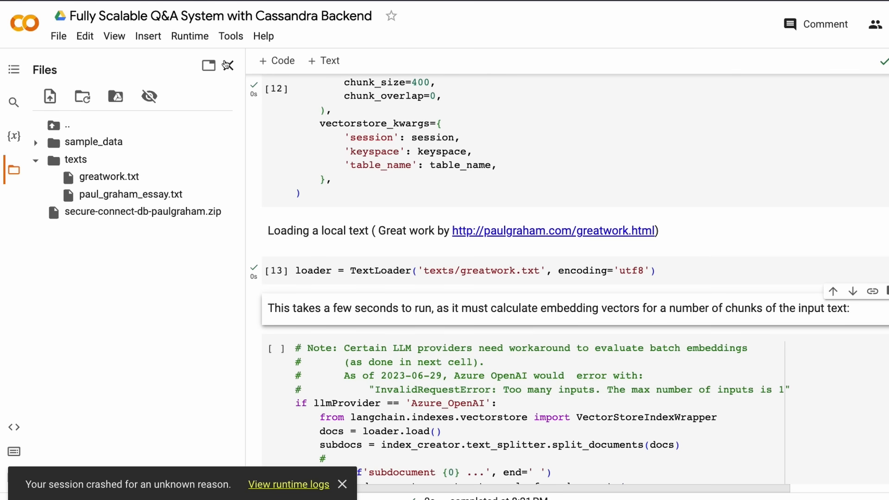
pyautogui.click(342, 484)
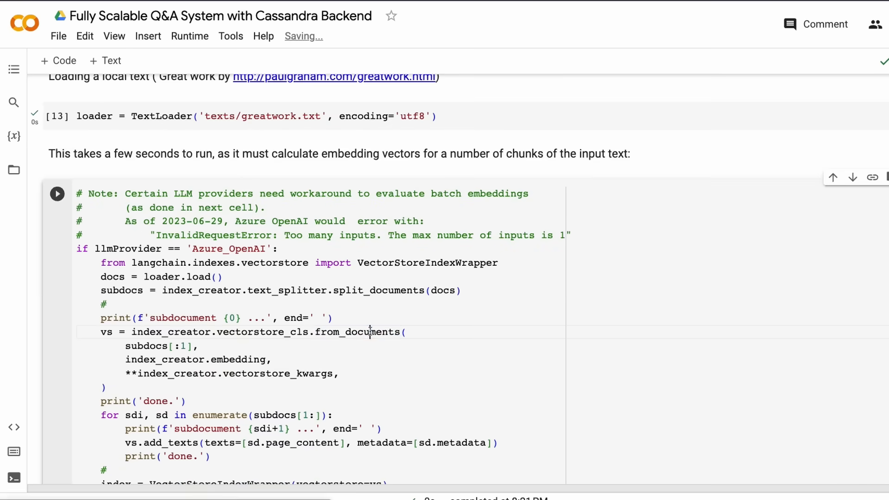
# Run the batch-embedding workaround and index greatwork.txt into the Cassandra vector store
pyautogui.scroll(-3)
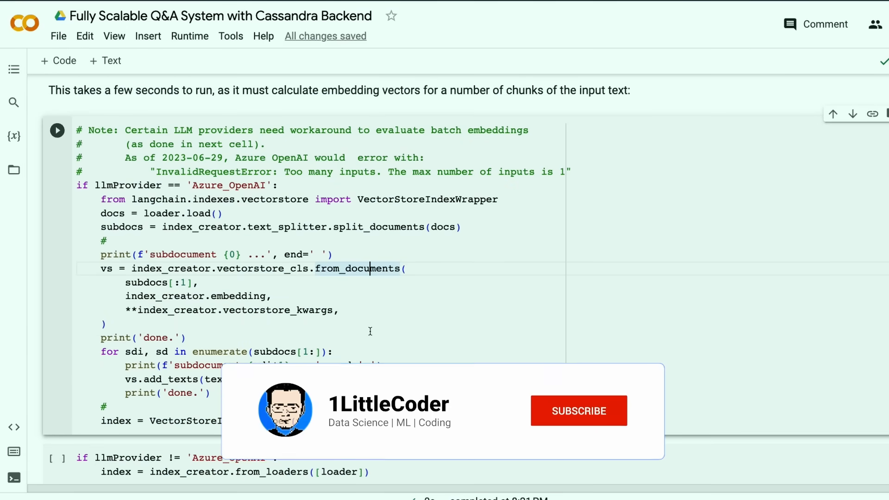
pyautogui.click(578, 410)
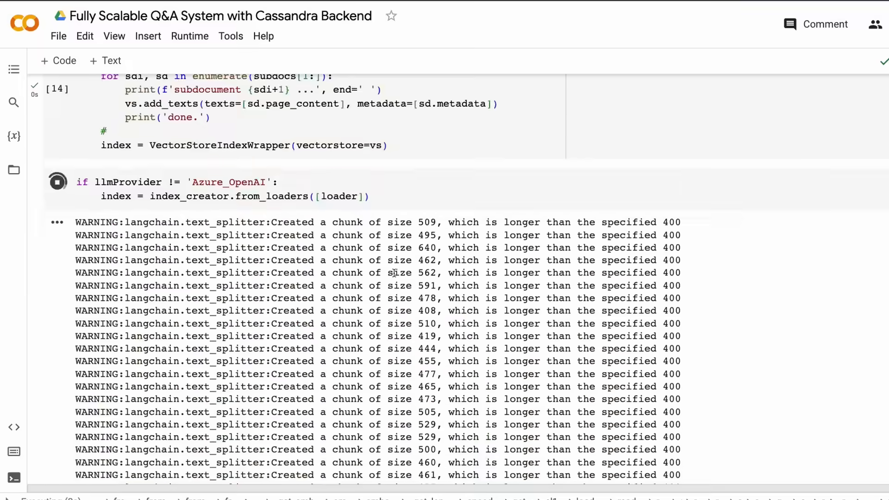
pyautogui.scroll(-3)
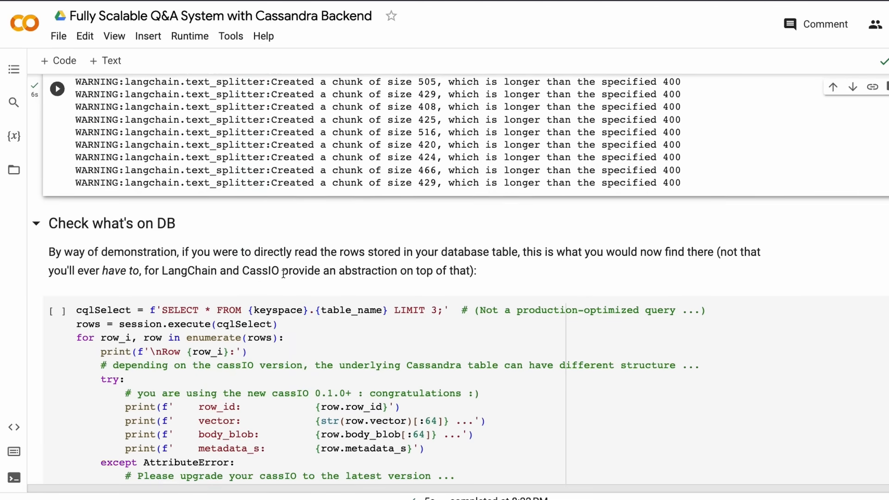
pyautogui.scroll(-3)
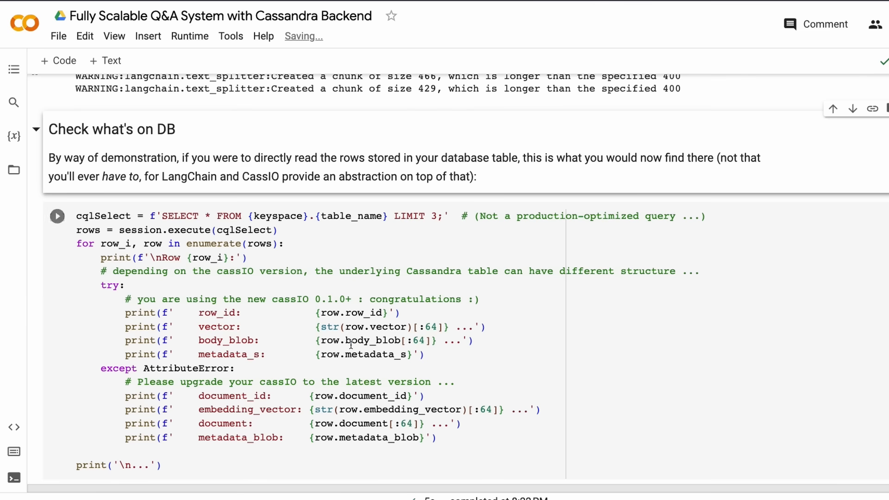
# Check the database rows from greatwork.txt and run the YC first-batch question cell
pyautogui.scroll(-3)
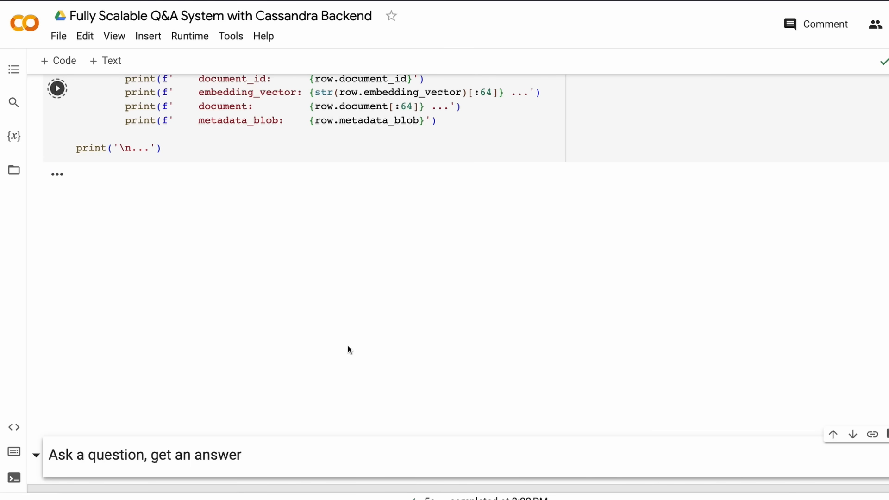
pyautogui.click(57, 88)
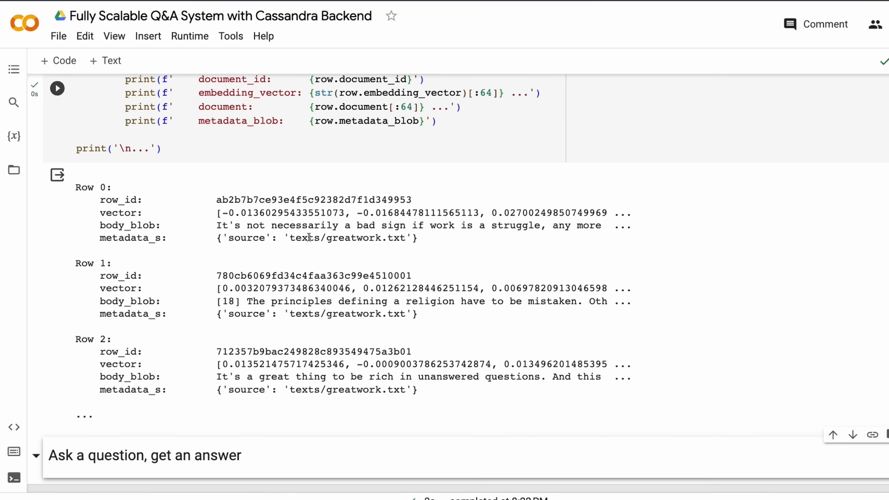
pyautogui.doubleClick(347, 238)
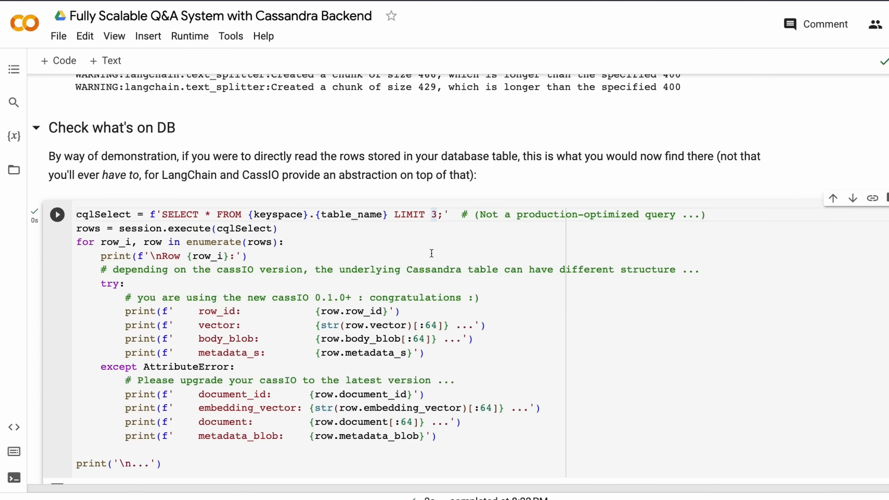
pyautogui.scroll(-3)
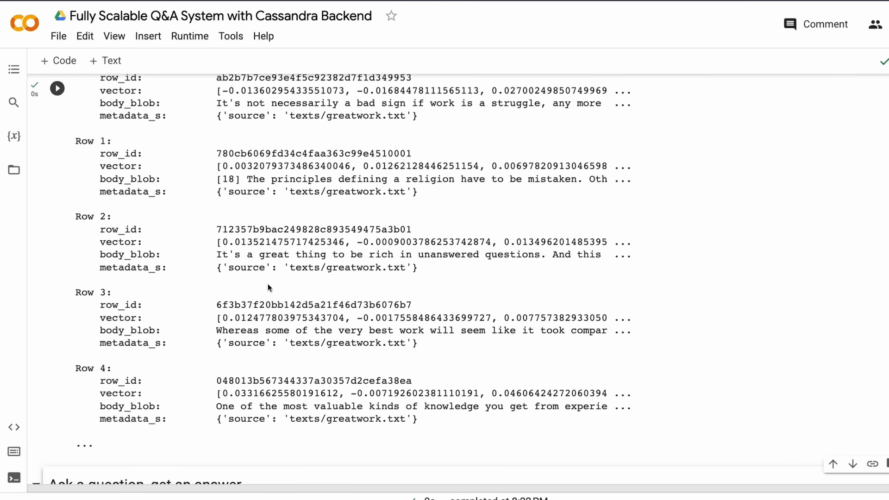
pyautogui.scroll(-3)
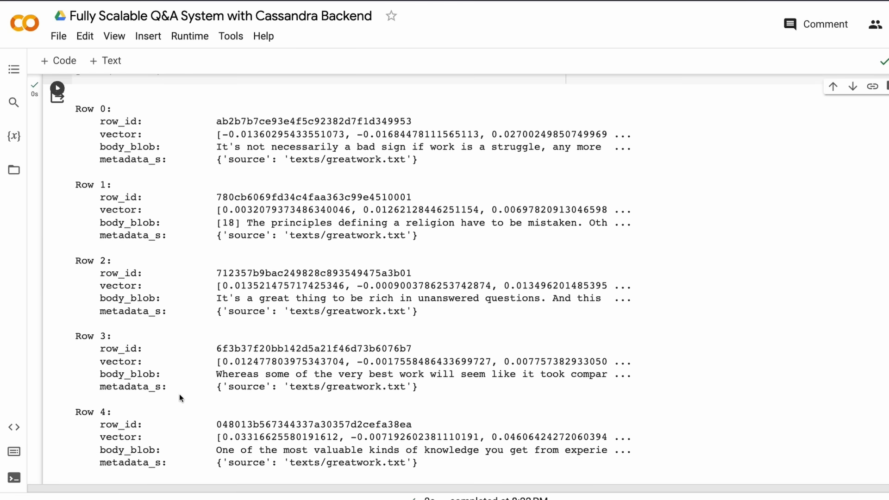
pyautogui.scroll(-3)
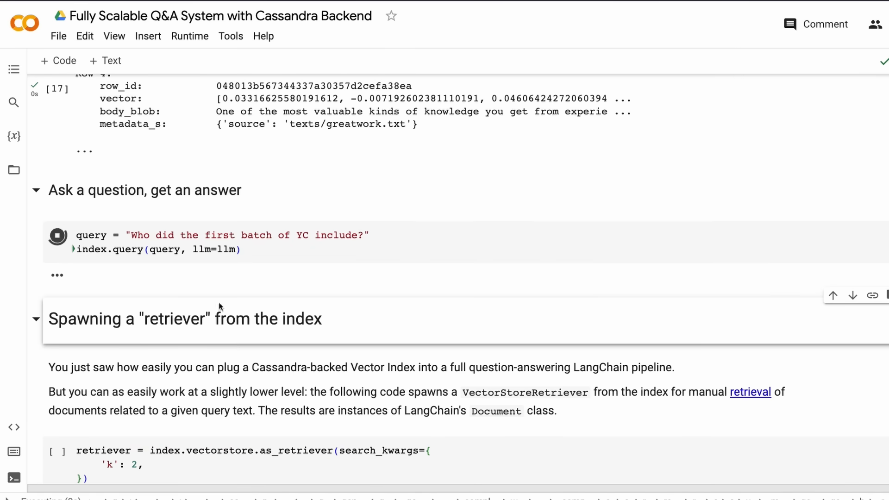
# Ask the index about the reference to Sam Altman in the document, getting 'I don't know.'
pyautogui.click(56, 234)
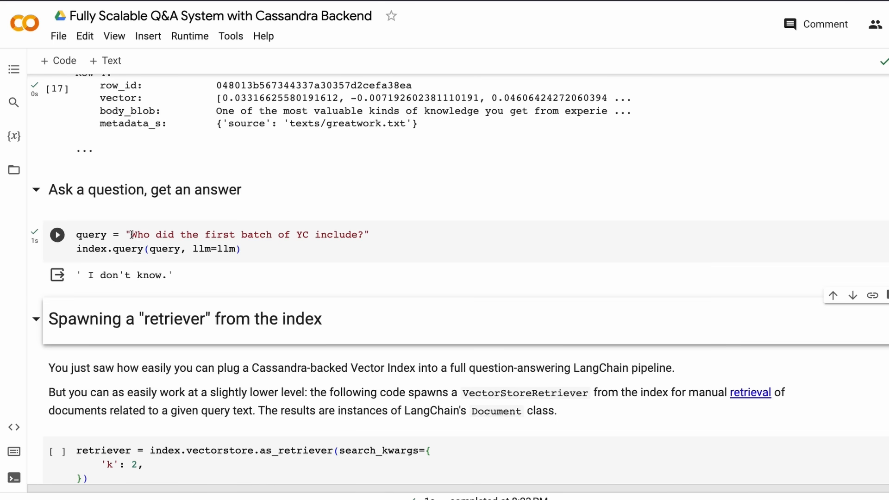
pyautogui.click(139, 234)
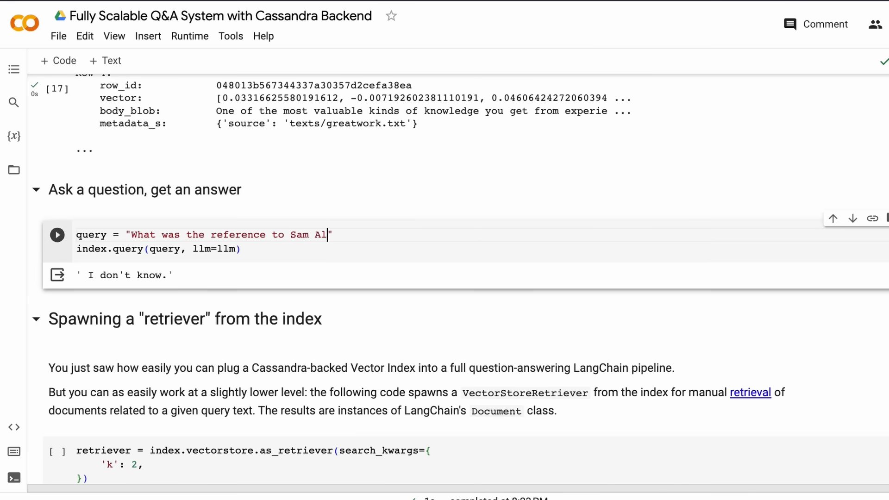
pyautogui.write('tman in t')
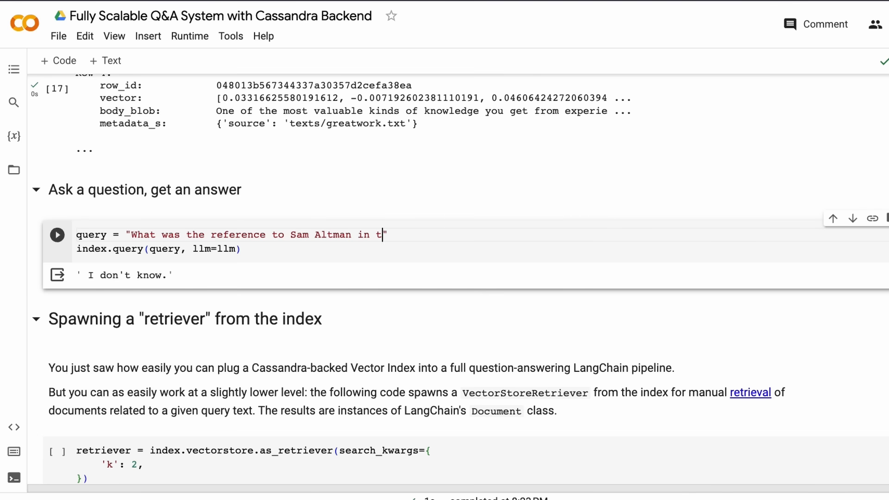
pyautogui.write('he document?')
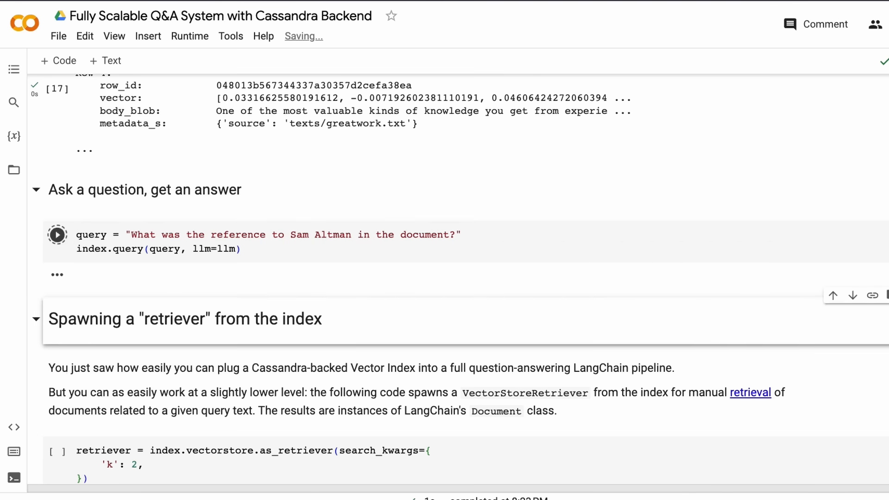
pyautogui.click(57, 234)
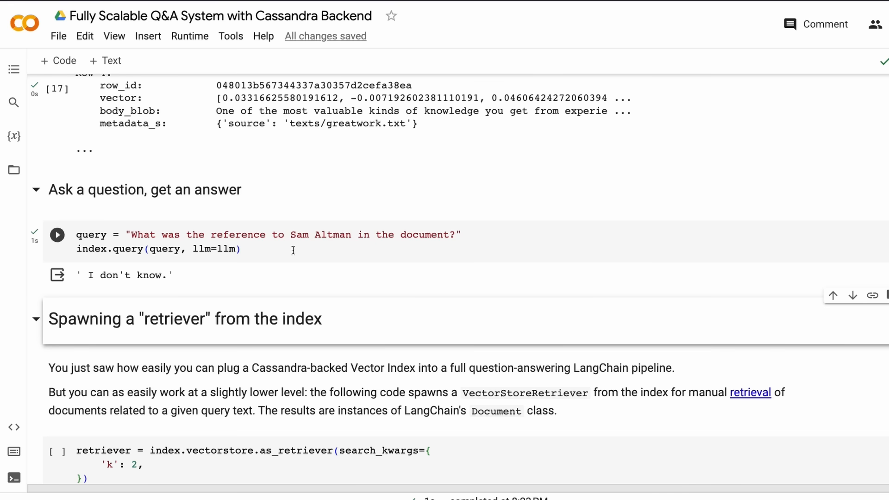
pyautogui.moveTo(132, 237)
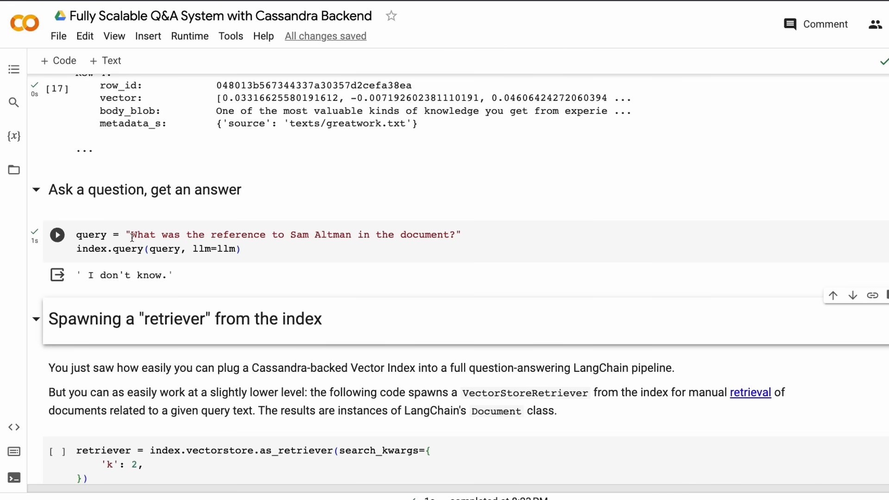
# Clear the Sam Altman question text from the query string
pyautogui.moveTo(132, 234); pyautogui.dragTo(451, 235)
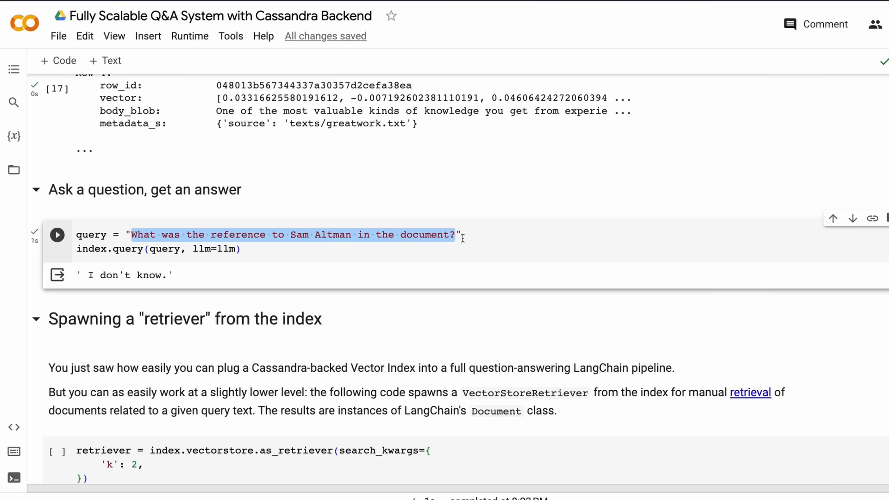
pyautogui.press('Delete')
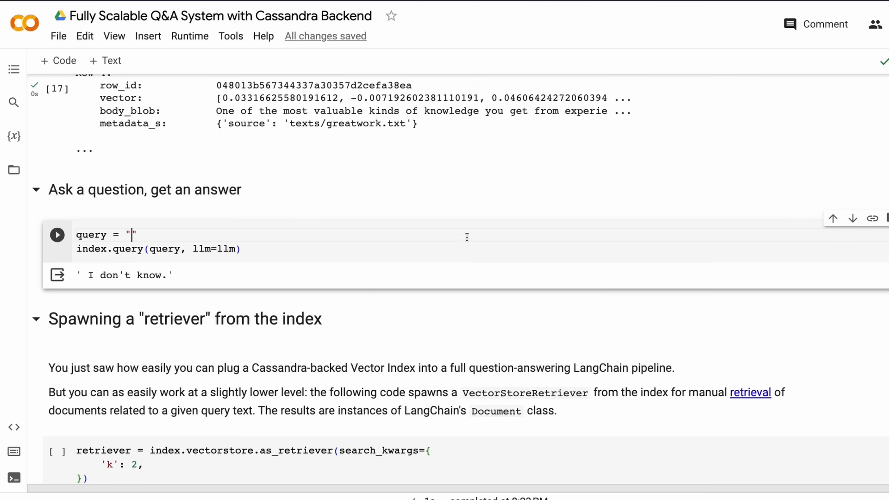
# Ask the index what assumptions are made for the recipe and get the essay's answer
pyautogui.scroll(-3)
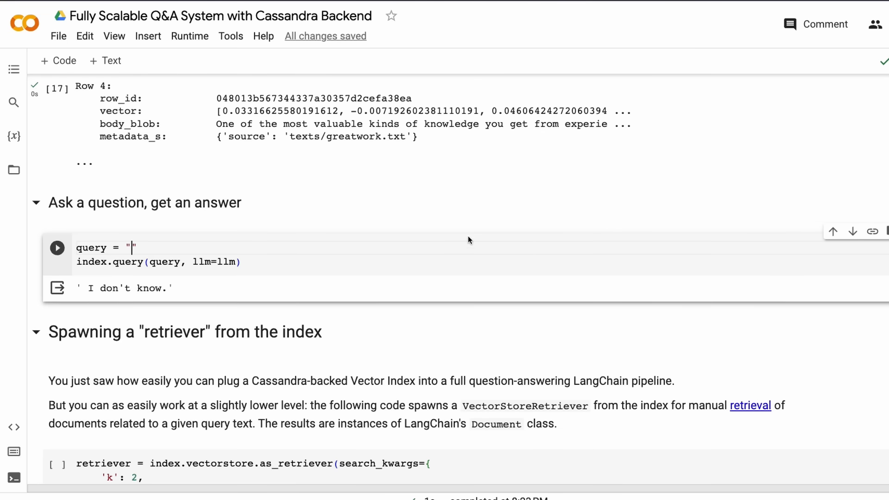
pyautogui.scroll(-3)
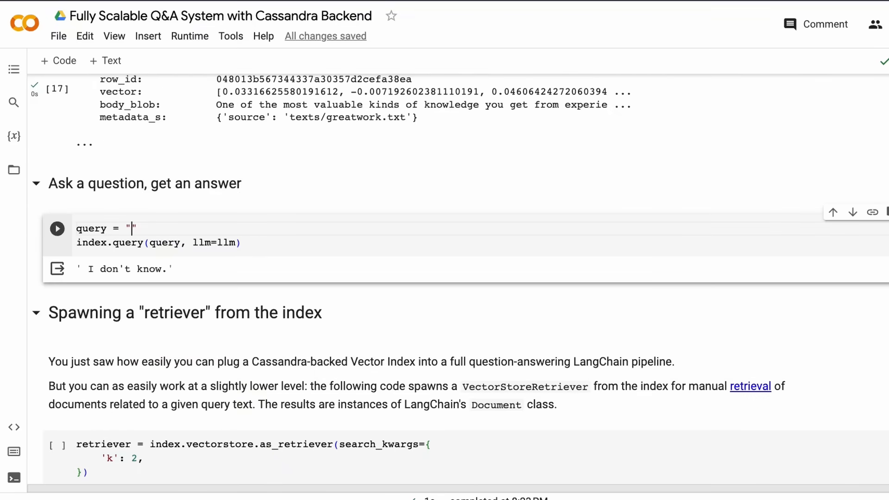
pyautogui.write('What kuidn')
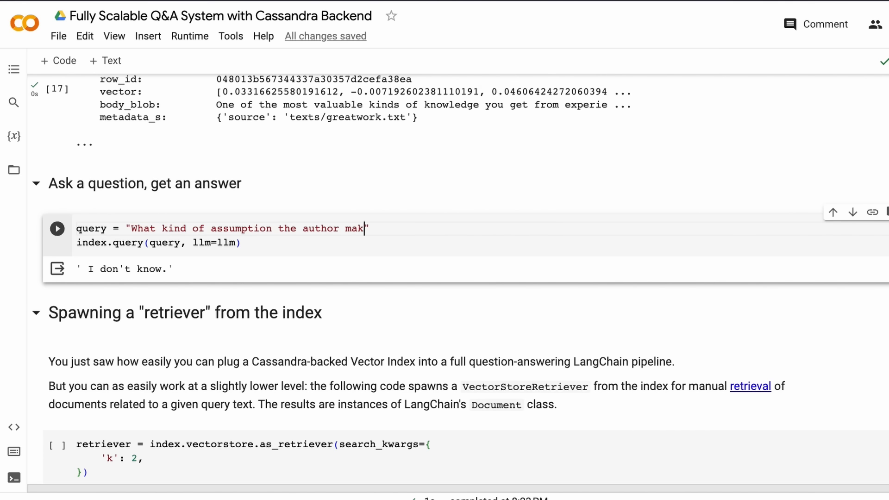
pyautogui.write('e for the recipe')
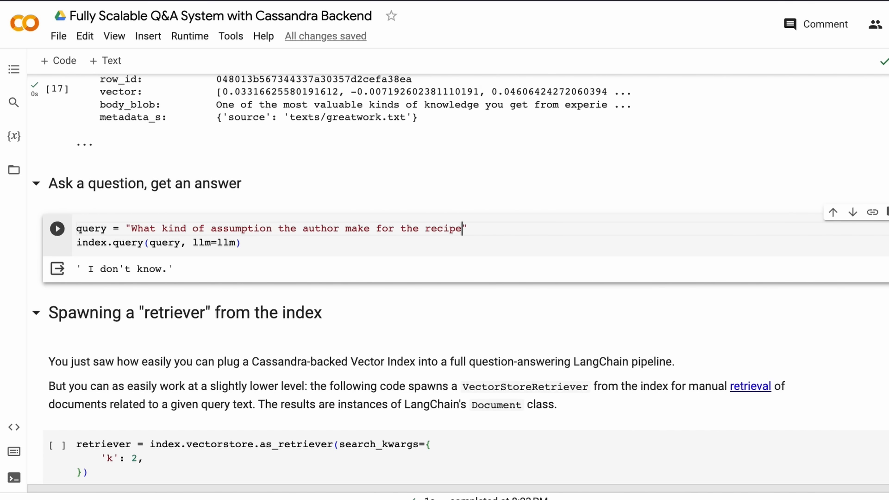
pyautogui.write('?')
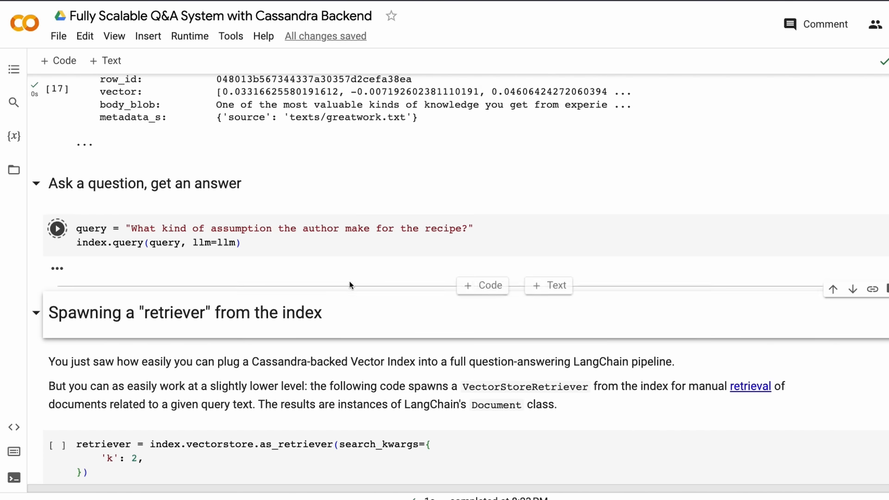
pyautogui.click(56, 229)
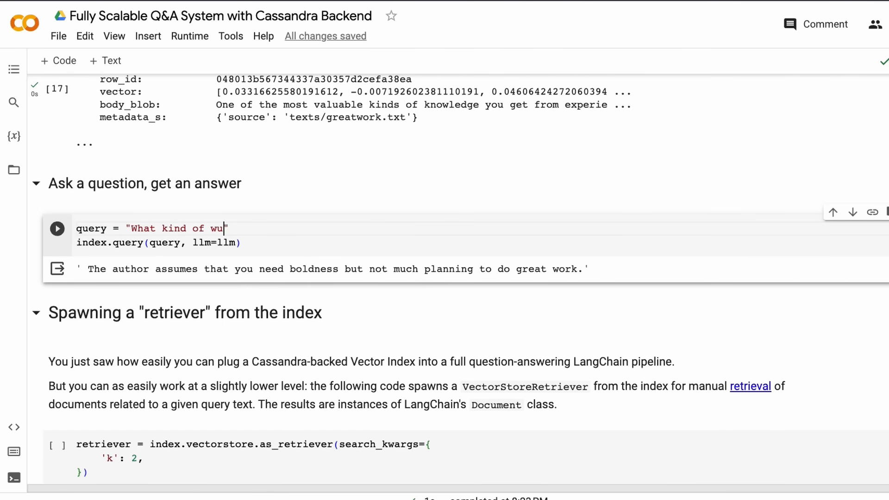
# Ask what question you need to ask yourself, getting 'Am I working on what I most want to work on?'
pyautogui.write('ques')
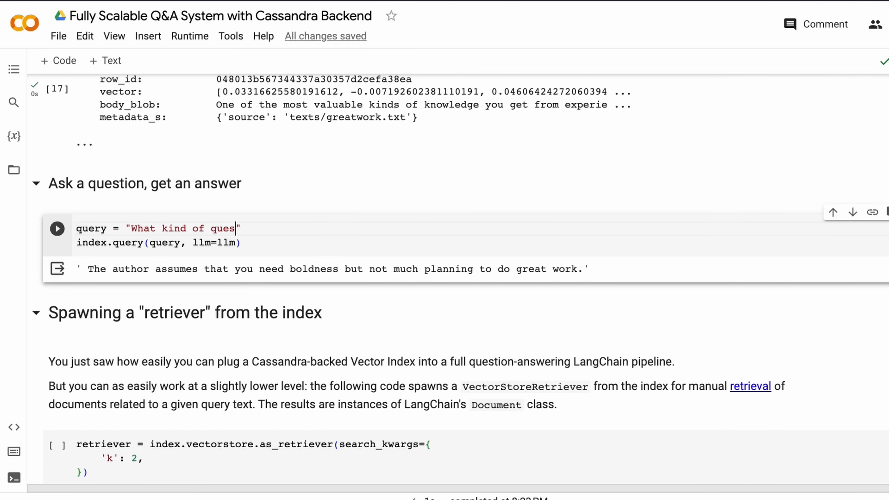
pyautogui.write('tion do you need to as')
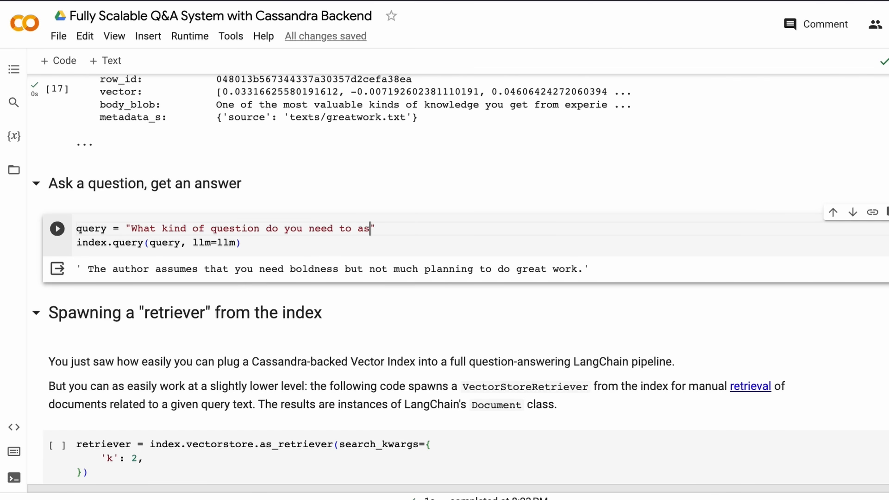
pyautogui.write('k yourself?"')
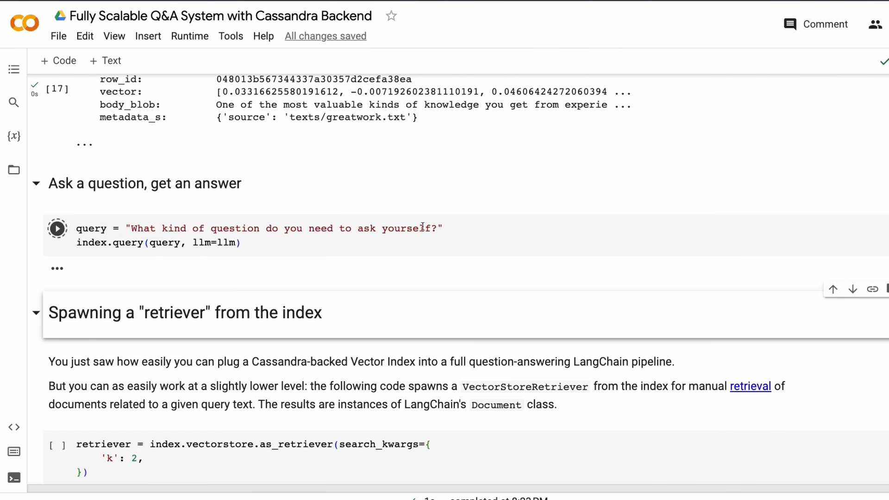
pyautogui.click(57, 228)
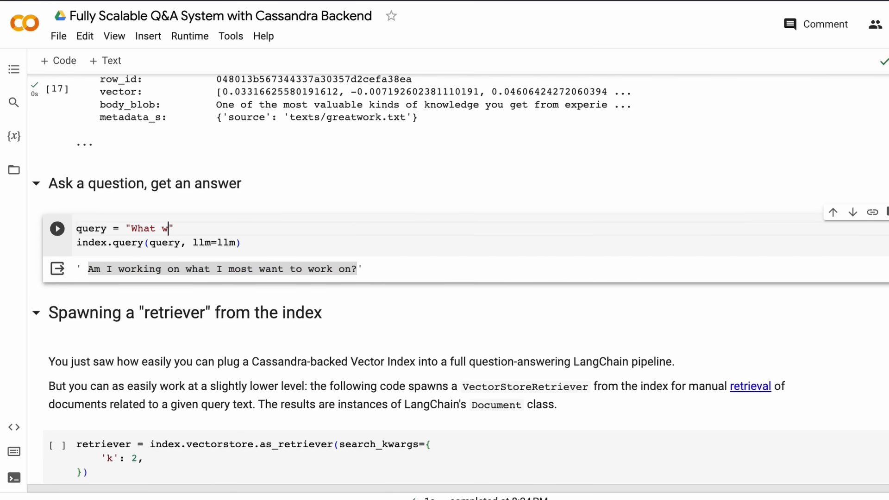
# Ask the index what the essay says about style and get its answer
pyautogui.write('is with')
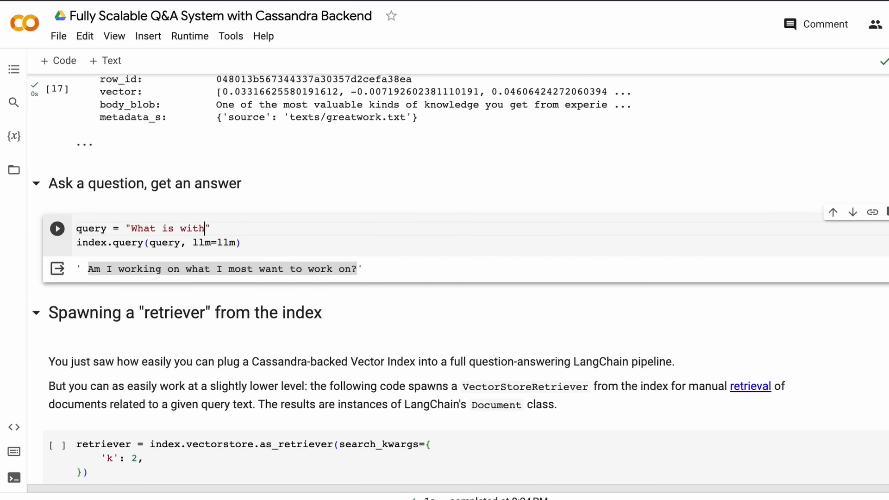
pyautogui.write('Style?"')
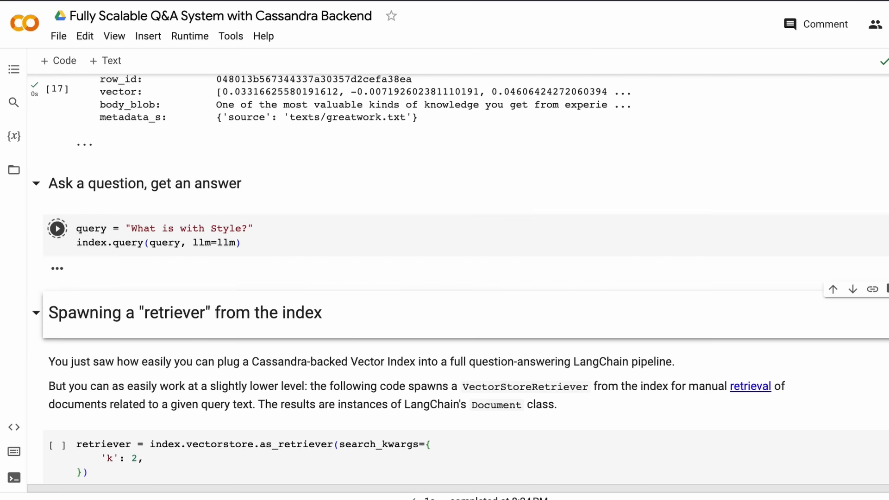
pyautogui.click(57, 228)
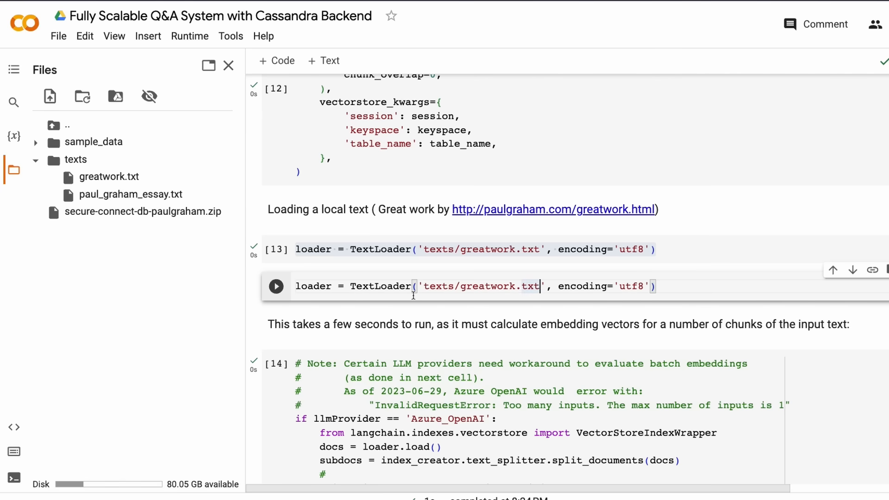
# Load /content/texts/paul_graham_essay.txt and embed its chunks into the index
pyautogui.doubleClick(481, 287)
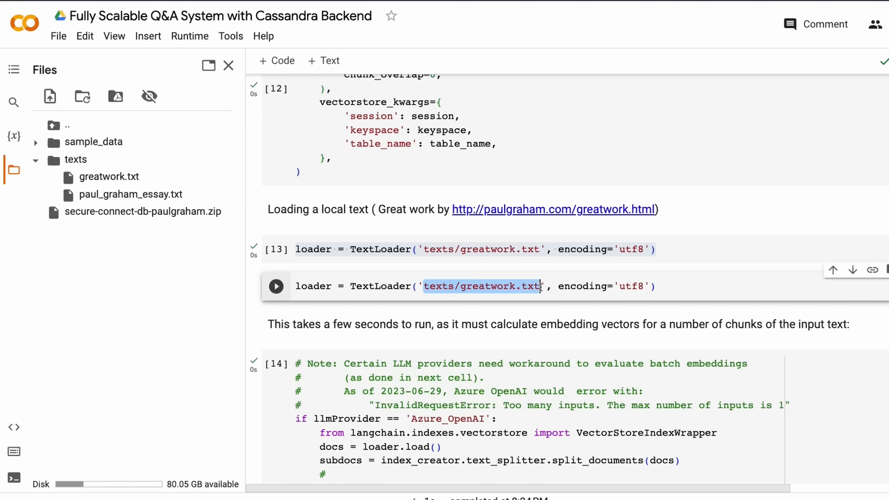
pyautogui.write('/content/texts/paul_graham_essay.txt')
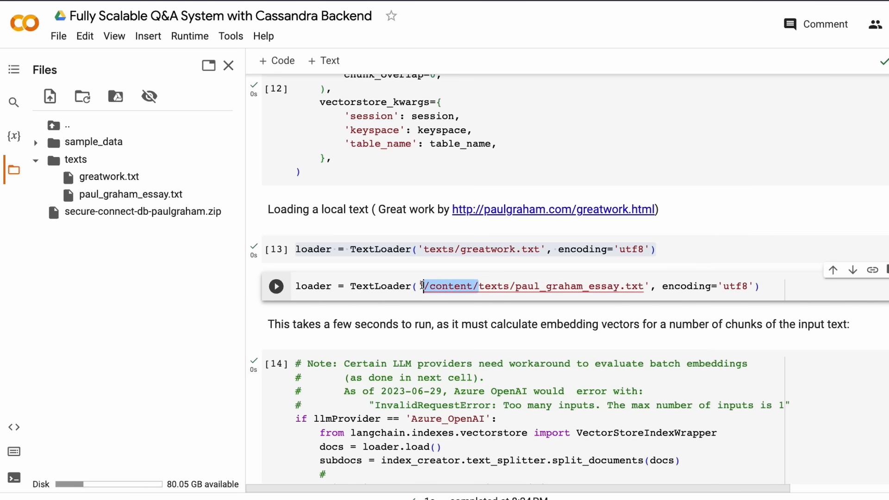
pyautogui.click(276, 287)
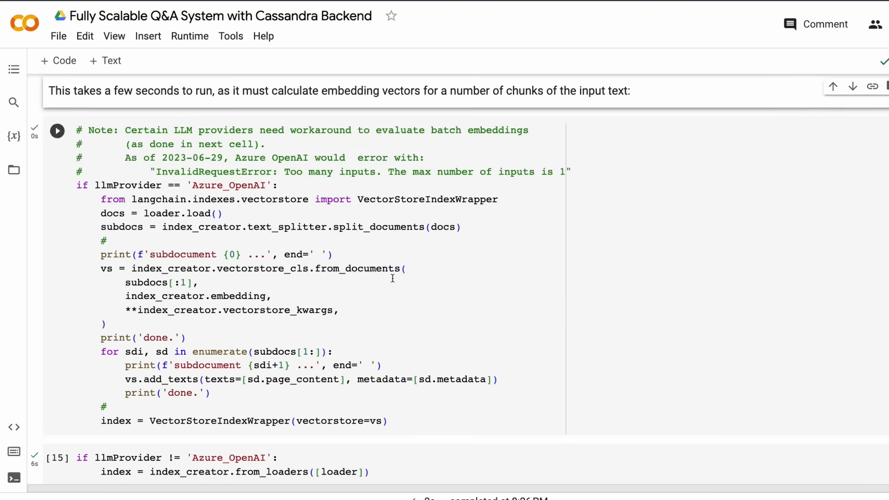
pyautogui.click(57, 130)
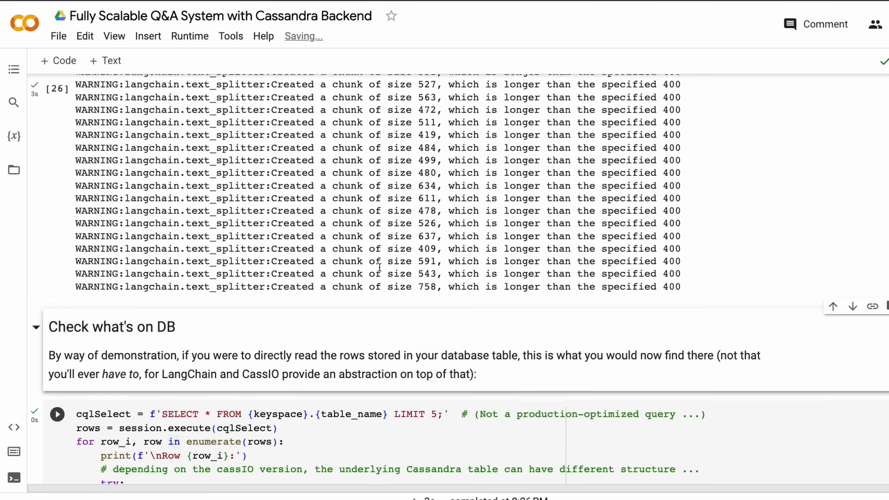
# Review the Cassandra table rows now holding chunks from both essays
pyautogui.scroll(-3)
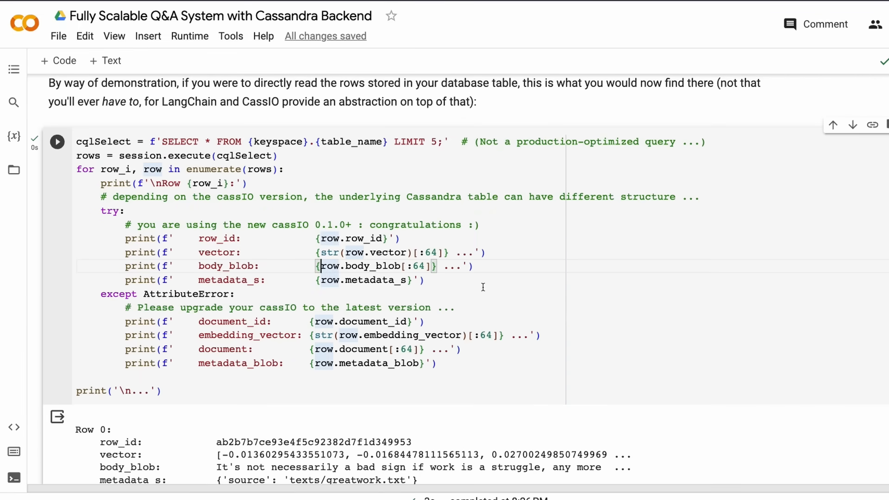
pyautogui.scroll(-3)
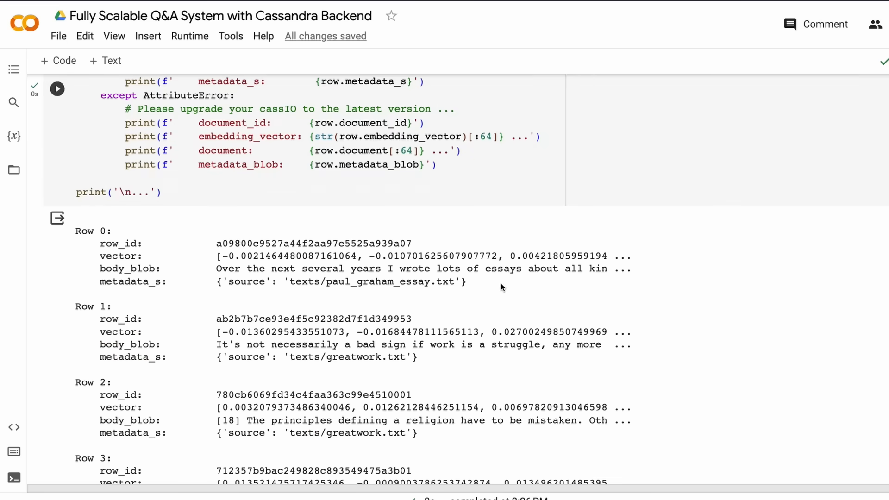
pyautogui.scroll(-3)
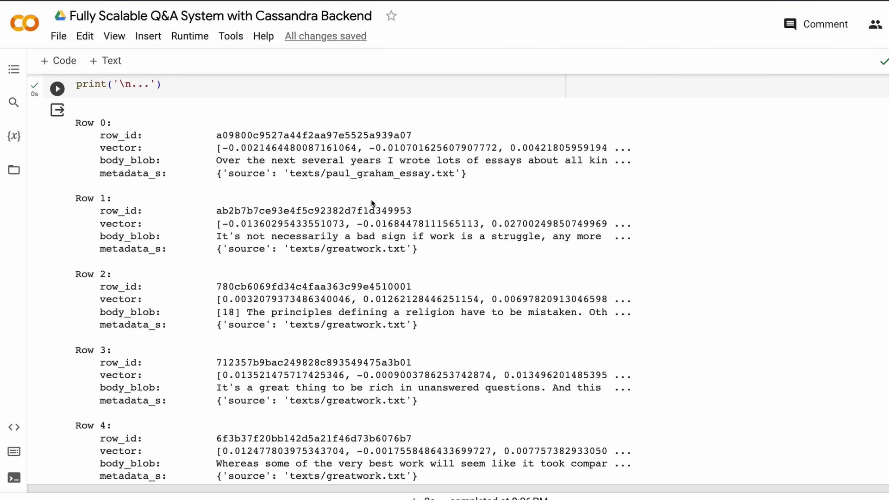
pyautogui.scroll(-3)
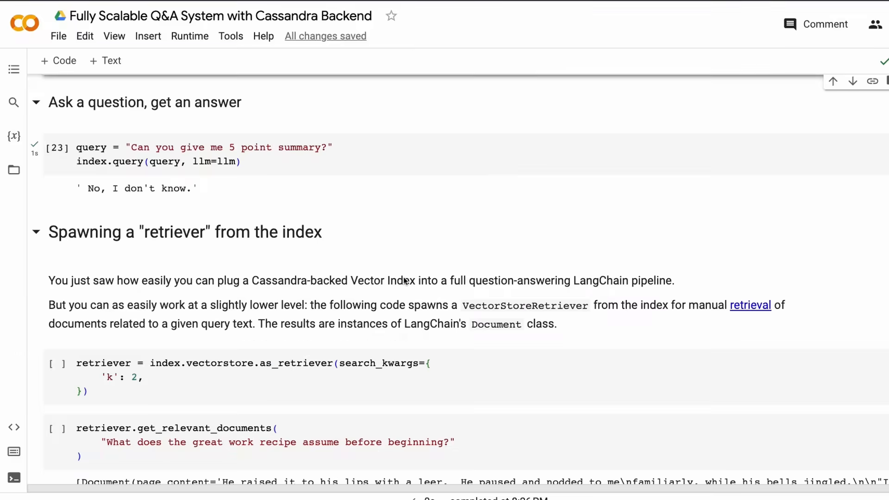
# Ask 'Who were in the first batch of YC?' and get an answer naming reddit, Justin Kan, Emmett Shear and Sam Altman
pyautogui.doubleClick(227, 147)
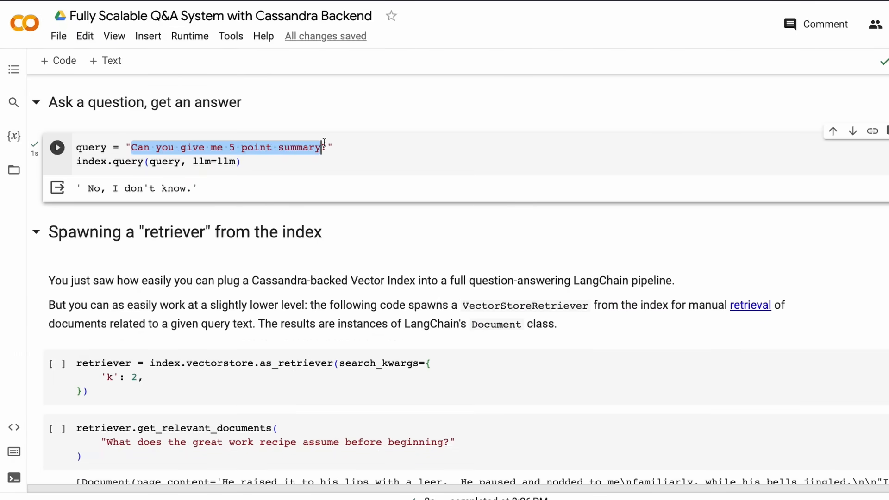
pyautogui.write('Who were int "')
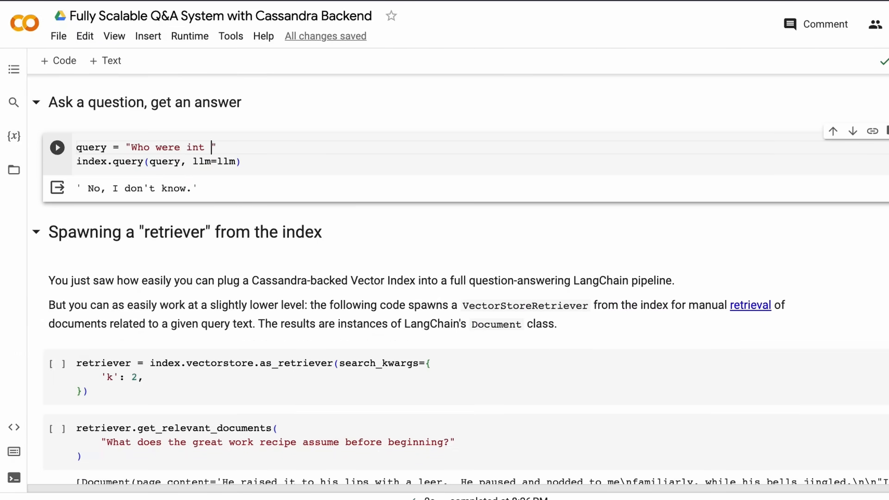
pyautogui.write('the firs')
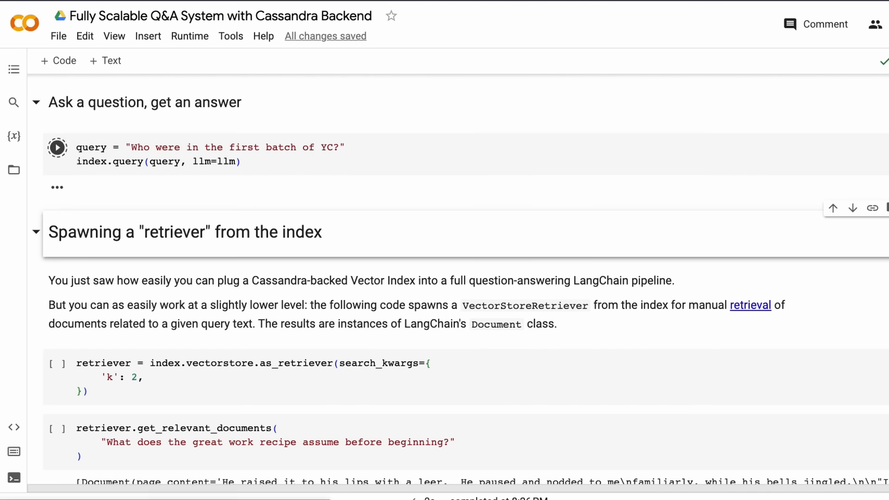
pyautogui.click(56, 148)
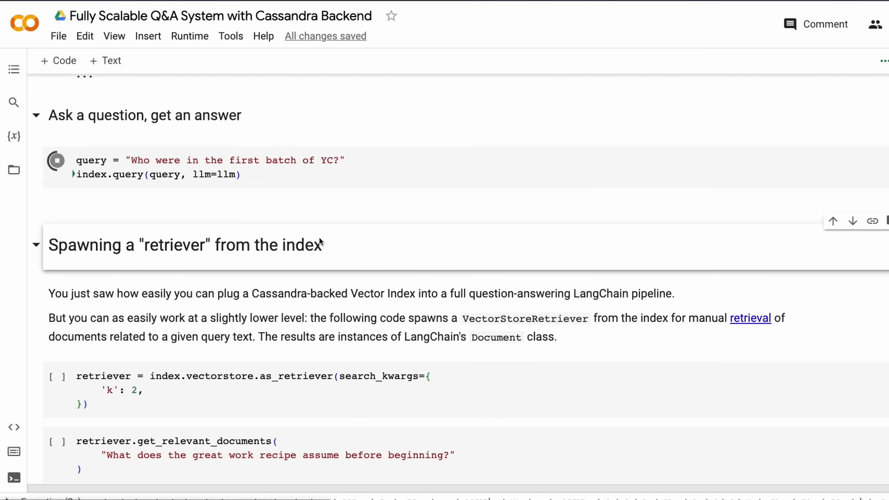
pyautogui.click(57, 160)
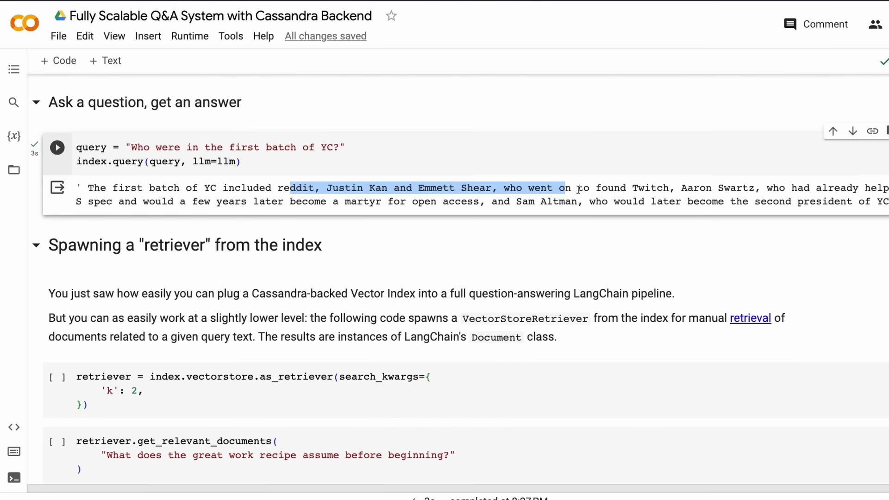
pyautogui.click(419, 175)
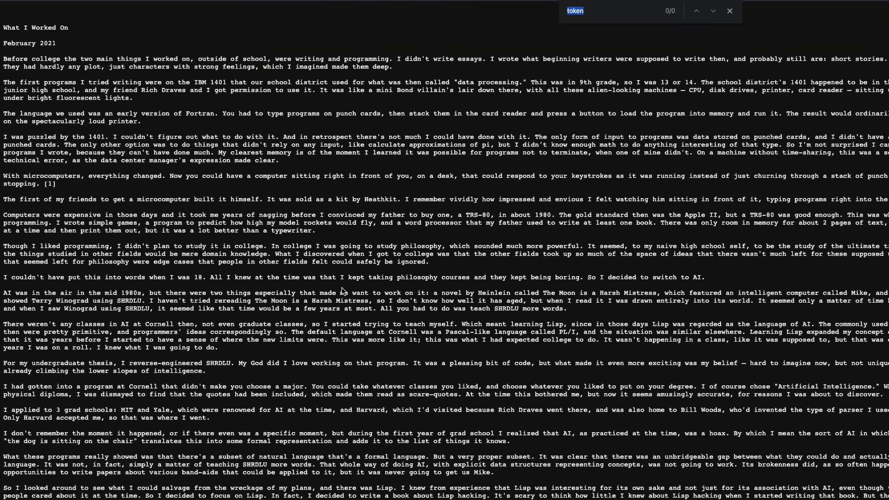
# Search the essay text for 'sam alt' to verify the first-batch YC answer
pyautogui.write('sam alt')
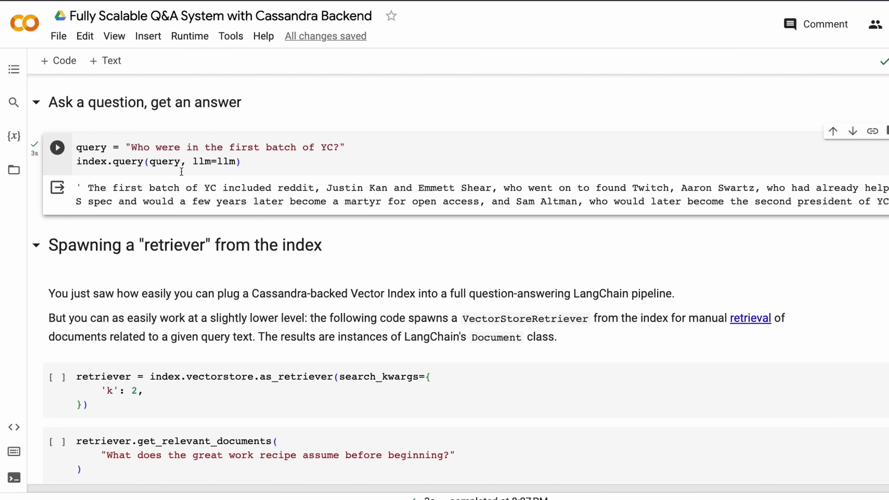
# Ask 'What are the qualities of doing great work?' and select part of the answer to look up
pyautogui.write('What are the qualitie')
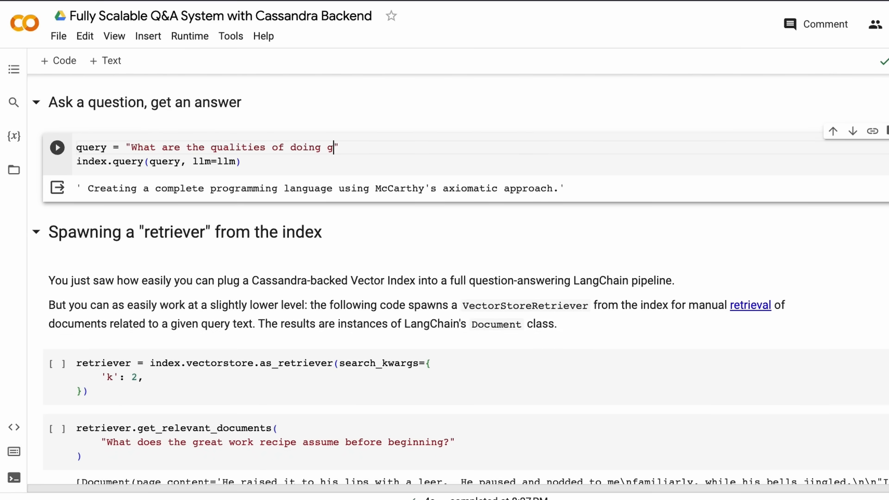
pyautogui.write('reat work?"')
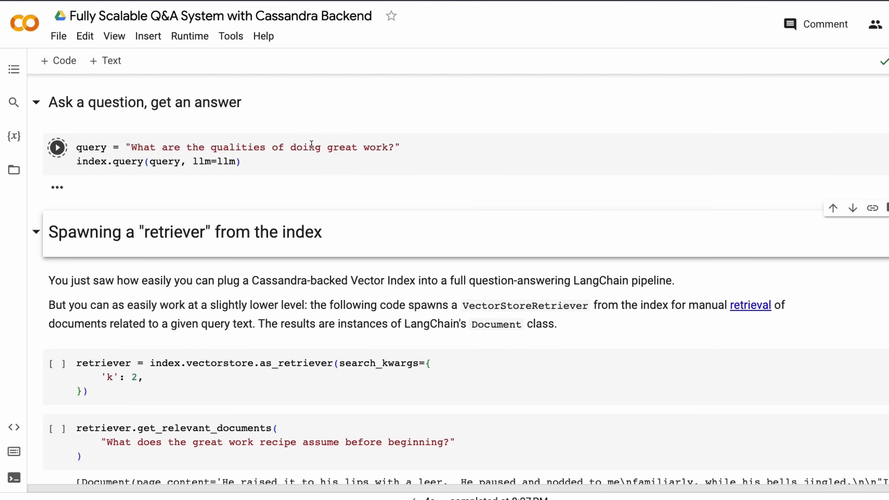
pyautogui.click(57, 148)
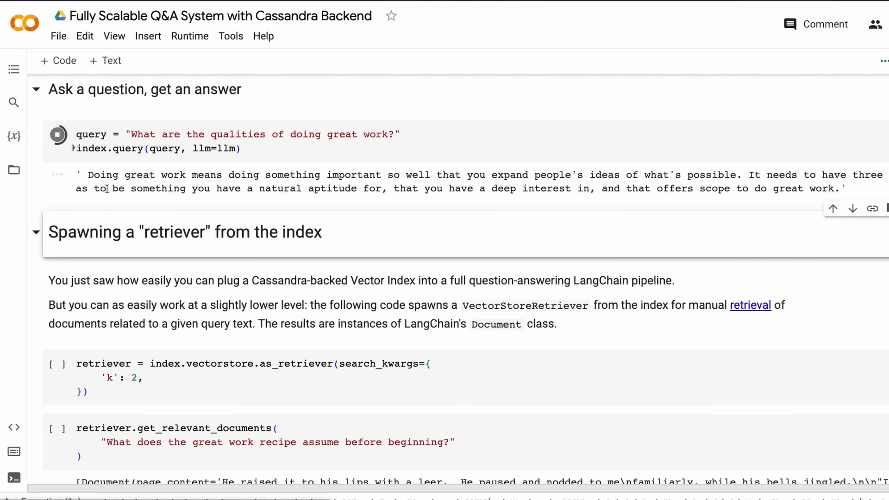
pyautogui.click(56, 135)
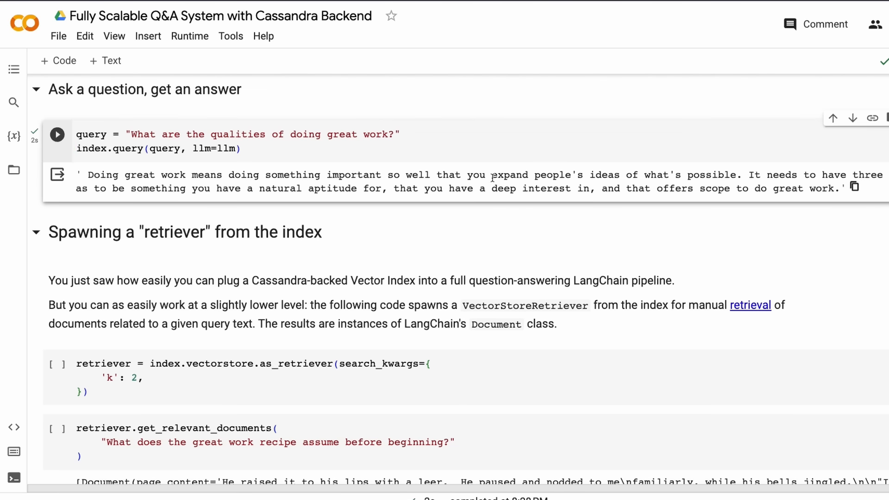
pyautogui.doubleClick(353, 175)
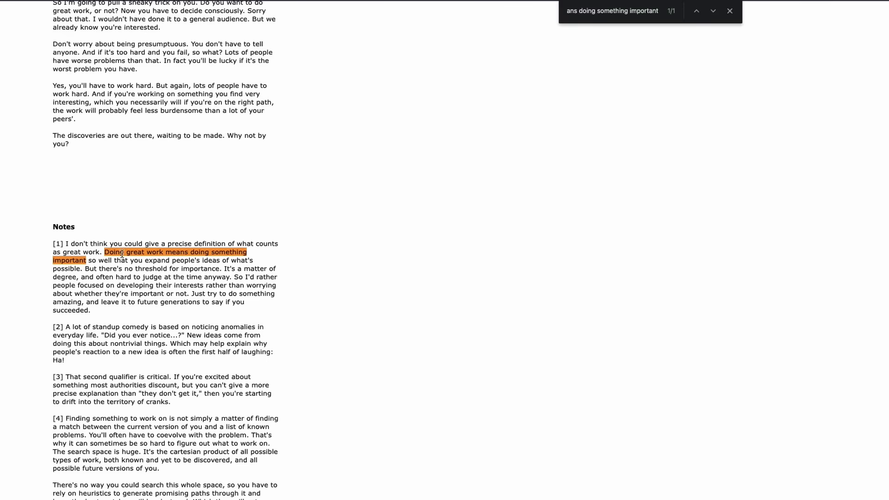
# Highlight the matching sentence about doing something important in the essay's Notes [1]
pyautogui.moveTo(64, 243); pyautogui.dragTo(91, 310)
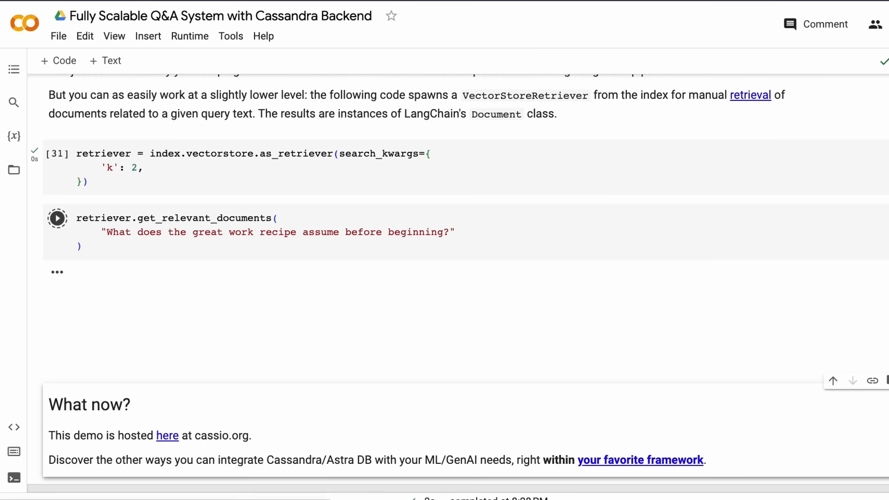
# Retrieve the two greatwork.txt passages about what the recipe assumes and compare with the essay page
pyautogui.click(56, 217)
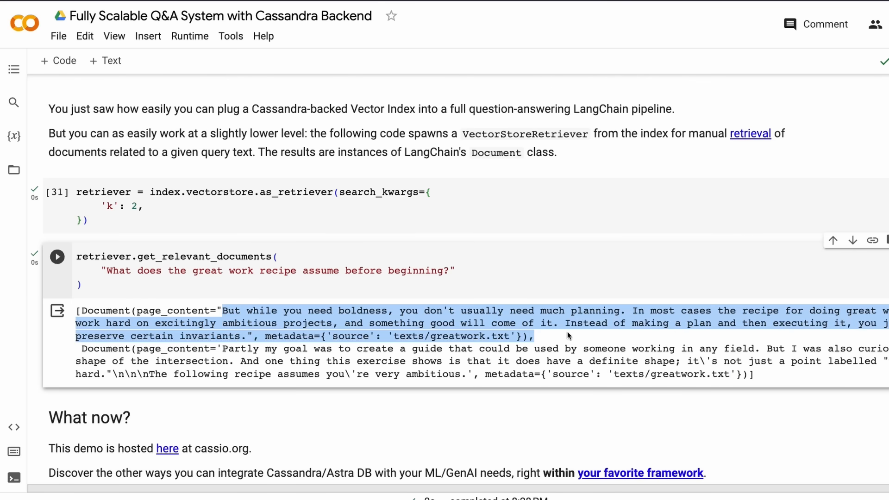
pyautogui.click(227, 348)
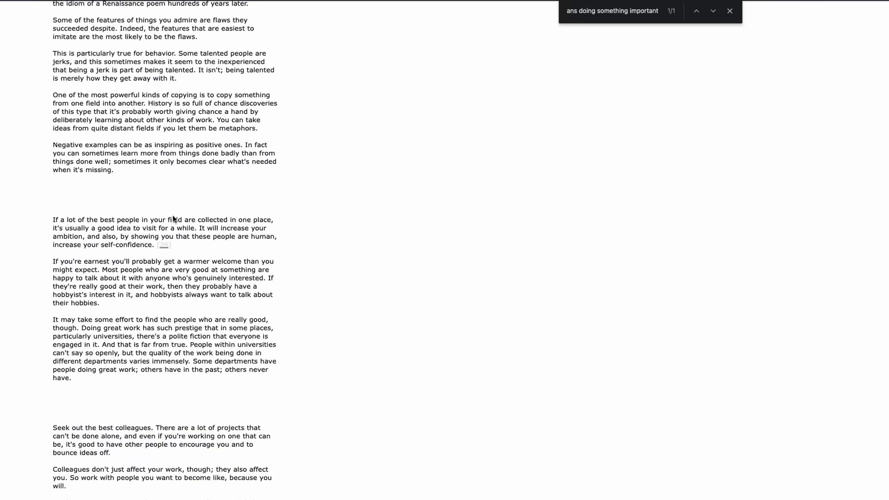
pyautogui.scroll(-3)
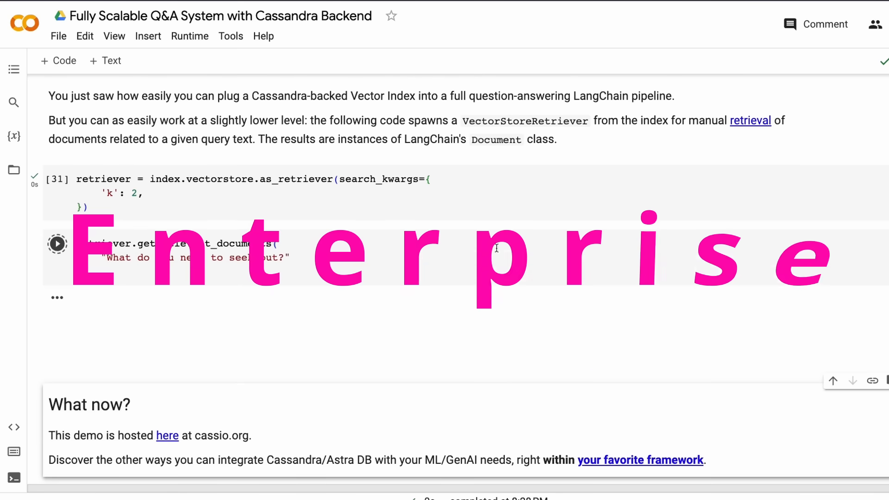
# Retrieve passages for 'What do you need to seek out?' and highlight the returned greatwork.txt text
pyautogui.click(57, 244)
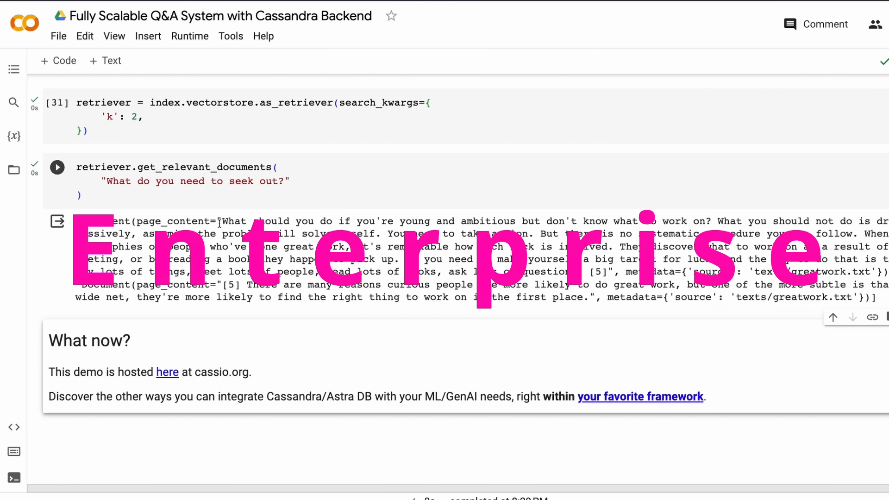
pyautogui.moveTo(221, 221); pyautogui.dragTo(590, 221)
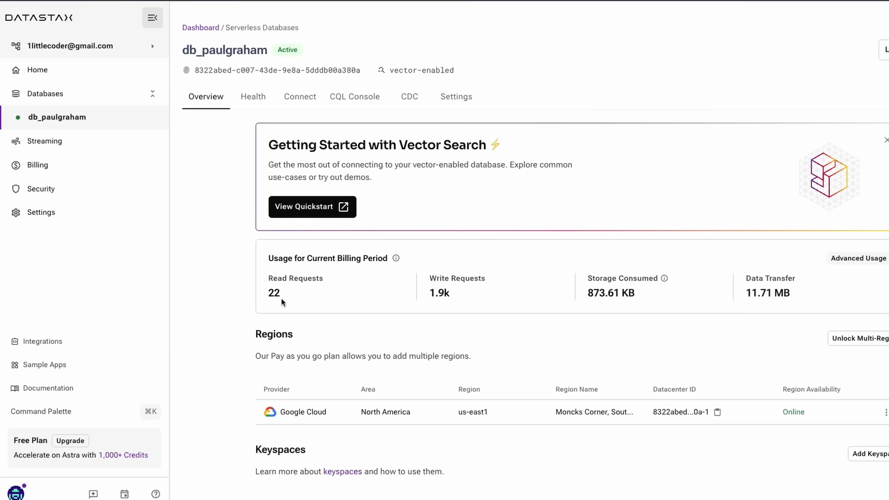
# Review db_paulgraham usage (22 reads, 1.9k writes, 873.61 KB) in Astra, then return to the notebook
pyautogui.doubleClick(439, 294)
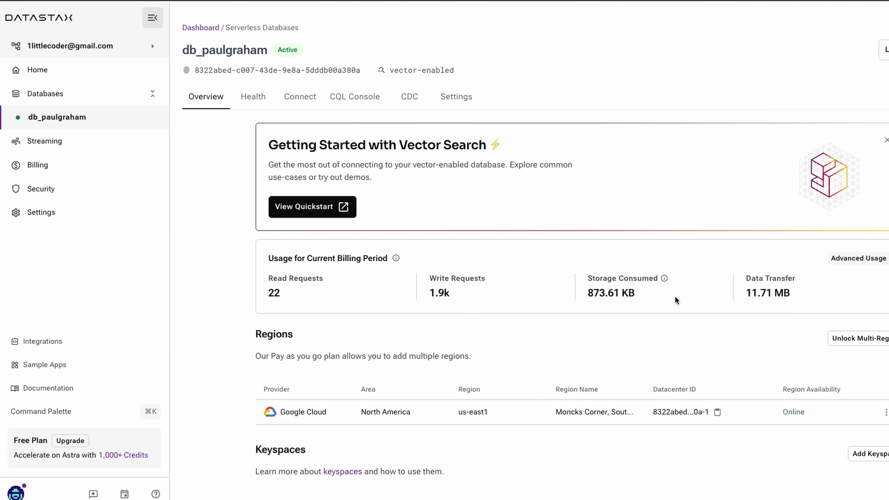
pyautogui.moveTo(501, 344)
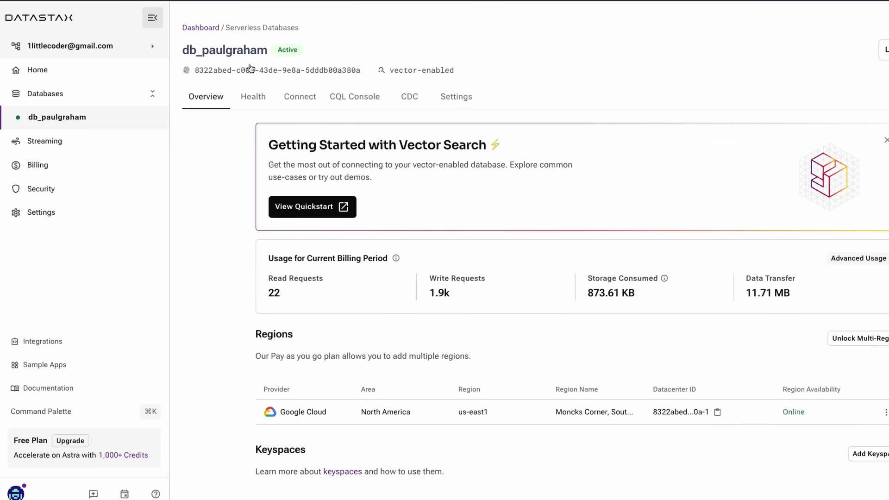
pyautogui.click(311, 207)
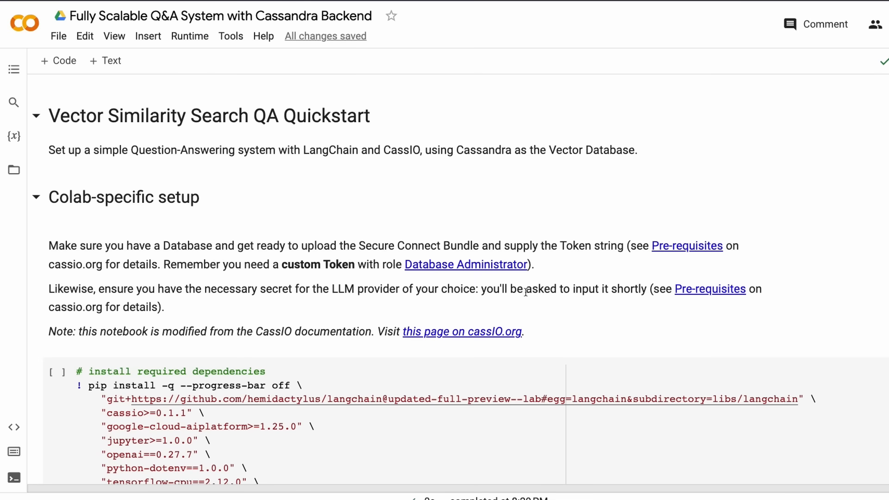
pyautogui.scroll(-3)
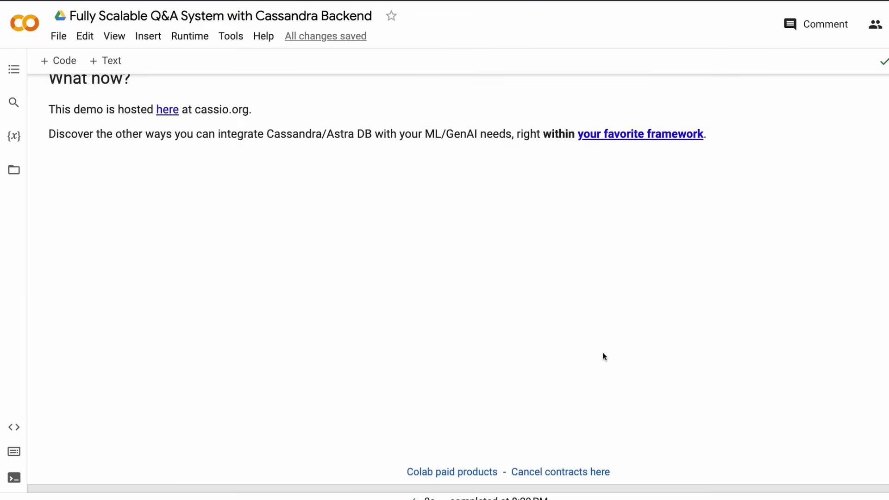
pyautogui.scroll(-3)
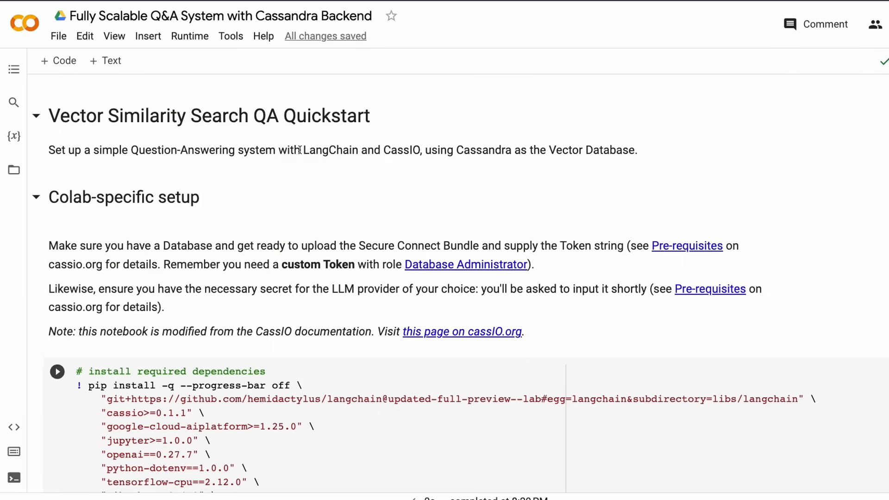
pyautogui.moveTo(302, 150); pyautogui.dragTo(368, 150)
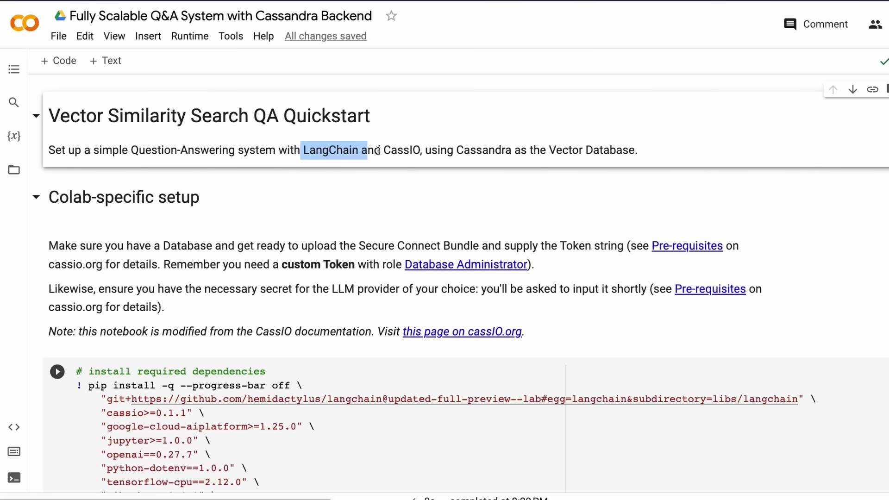
pyautogui.moveTo(367, 150); pyautogui.dragTo(421, 150)
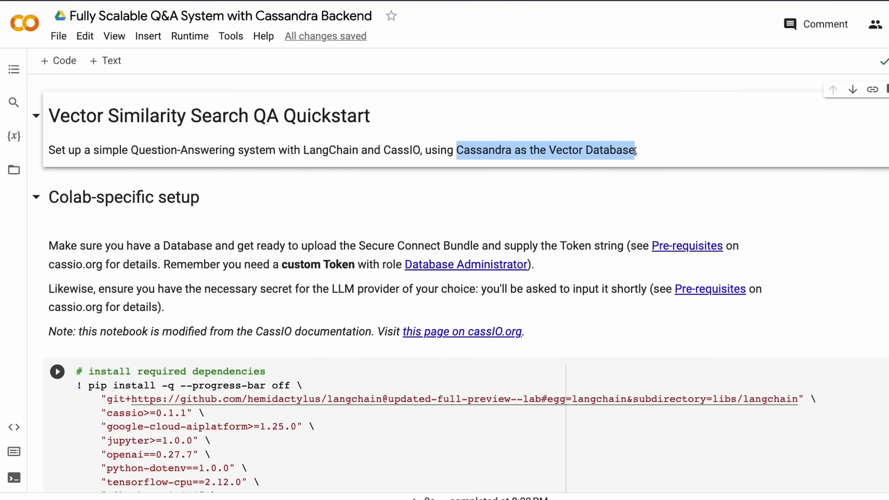
pyautogui.moveTo(505, 249)
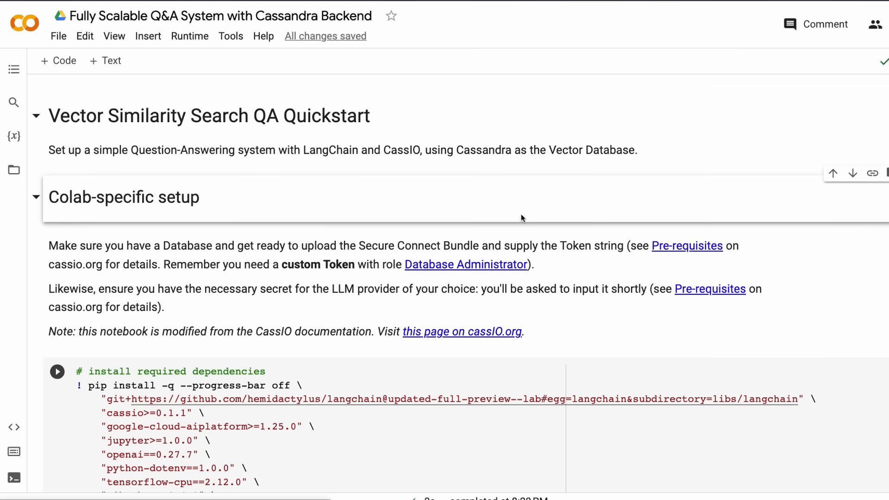
pyautogui.moveTo(580, 277)
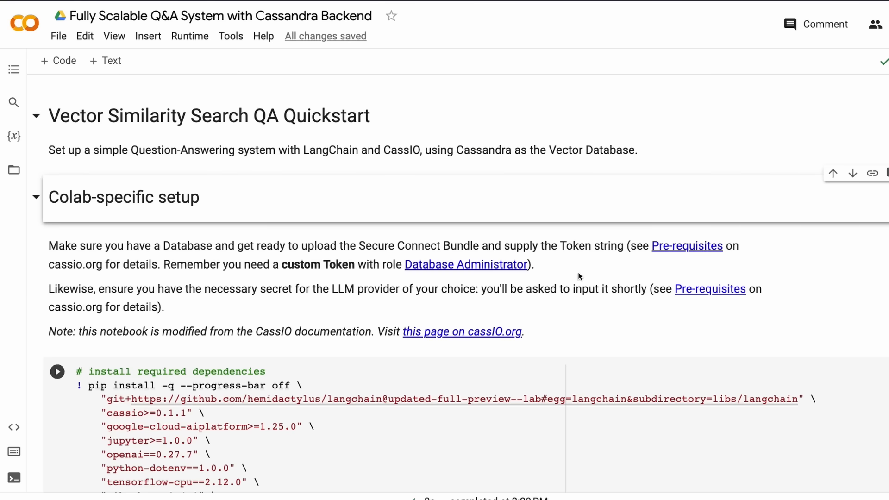
pyautogui.moveTo(585, 284)
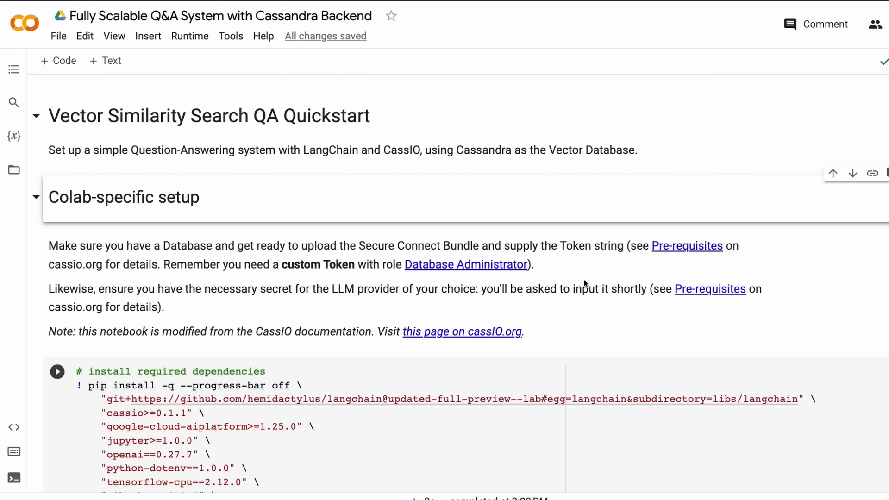